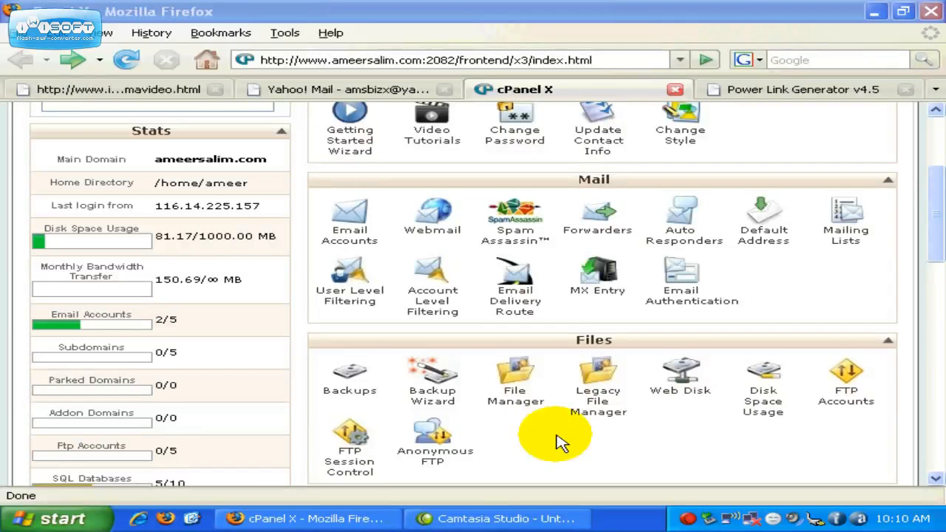
pyautogui.moveTo(349, 377)
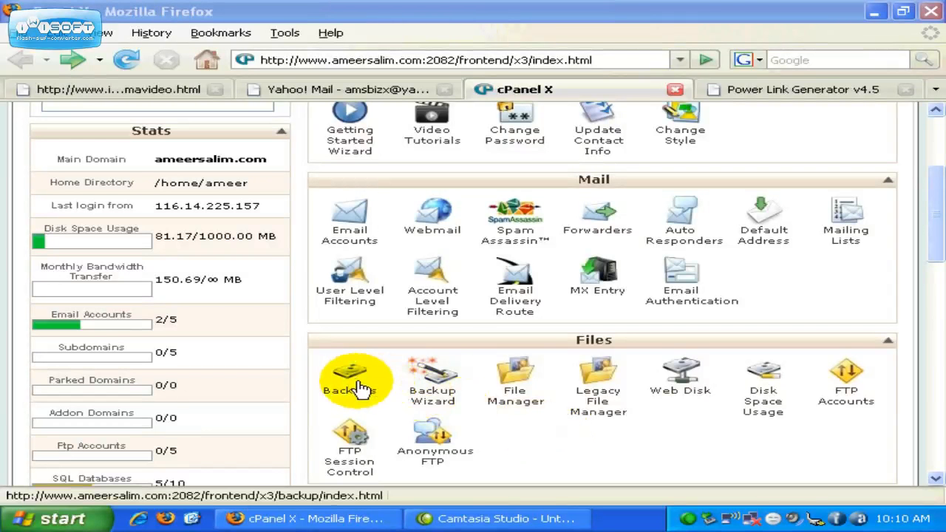
# - Open the Backups page from the Files section of the cPanel home page
pyautogui.click(351, 371)
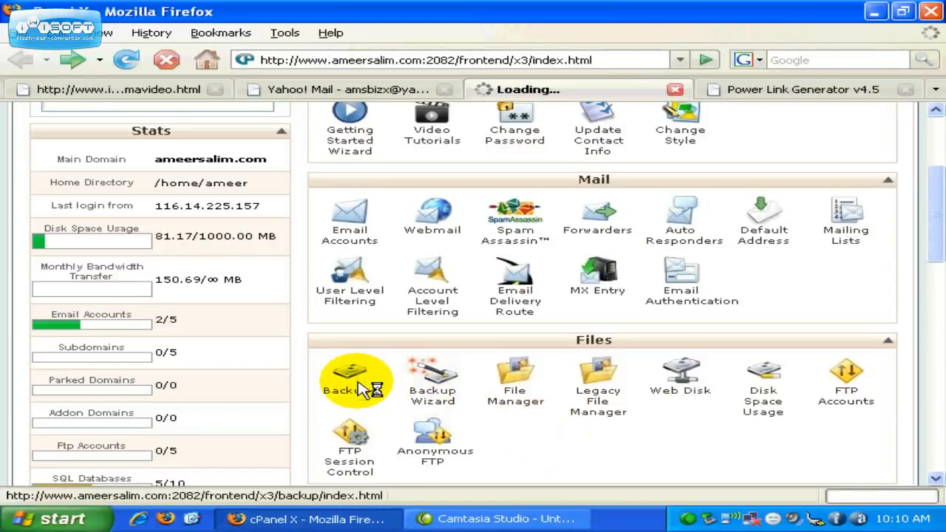
pyautogui.click(351, 377)
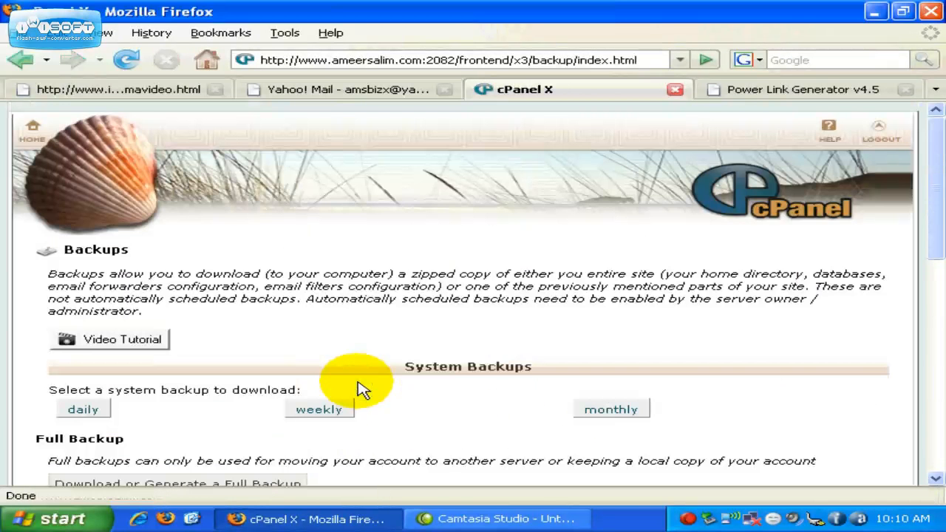
pyautogui.scroll(-3)
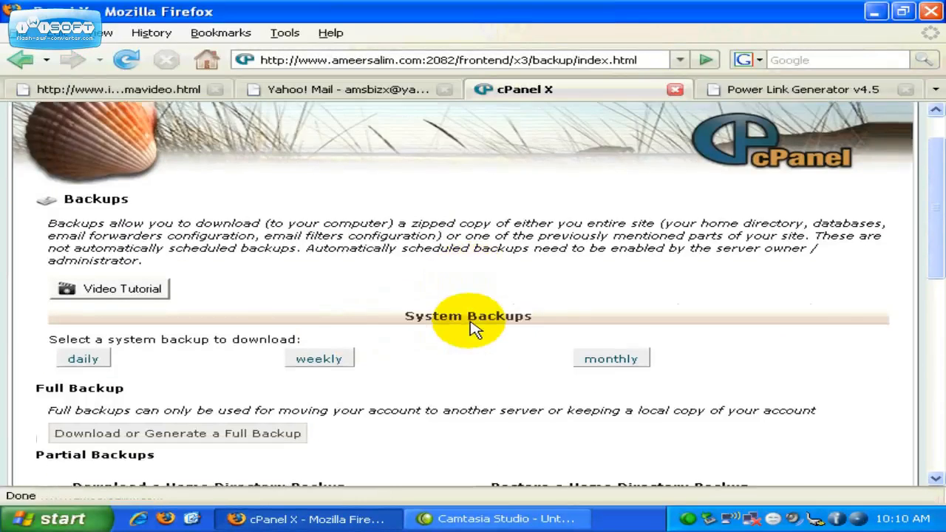
pyautogui.scroll(-3)
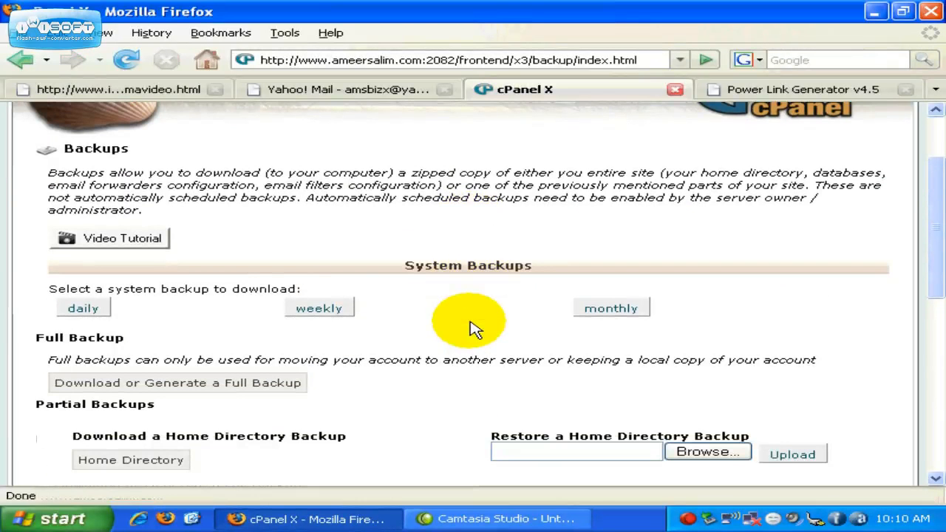
pyautogui.scroll(-3)
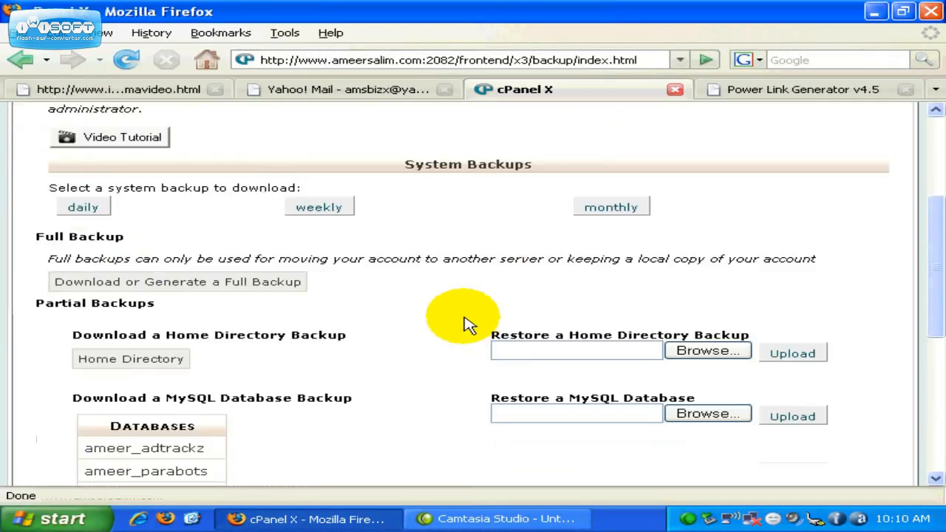
pyautogui.moveTo(111, 215)
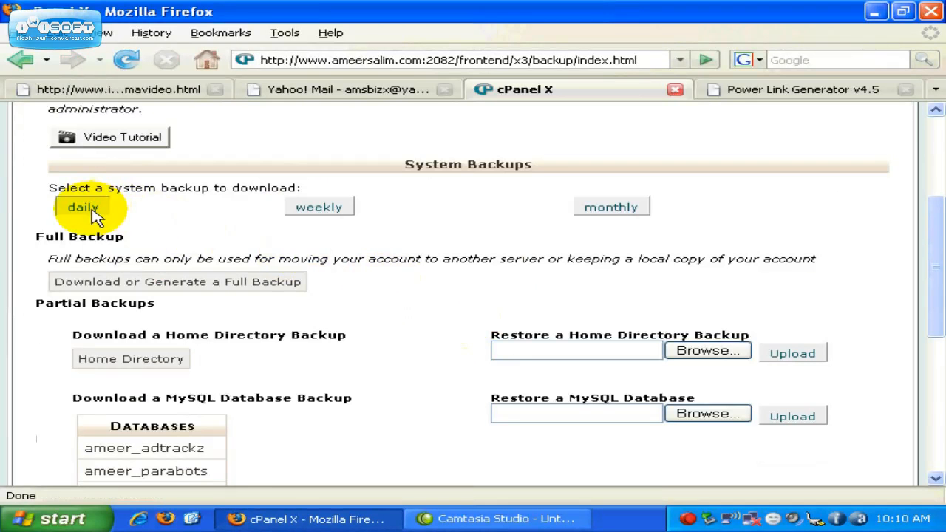
pyautogui.moveTo(297, 222)
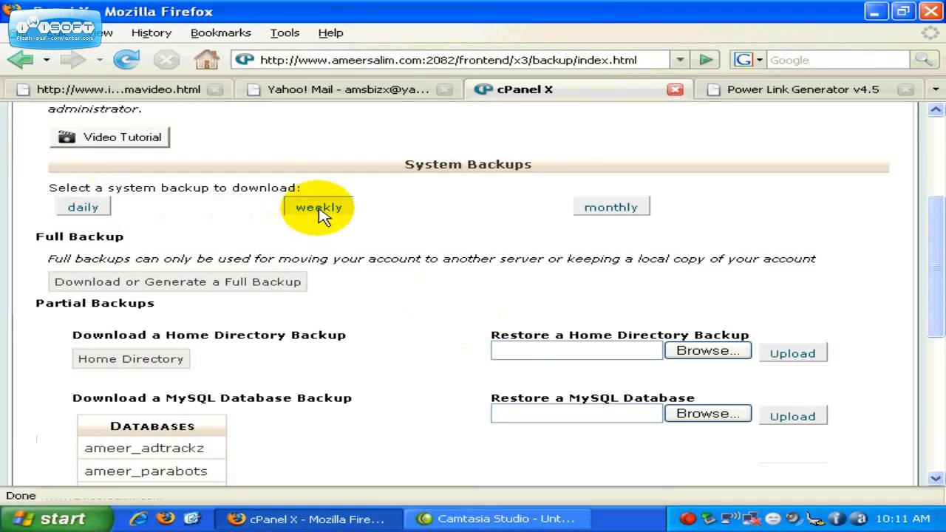
pyautogui.moveTo(611, 215)
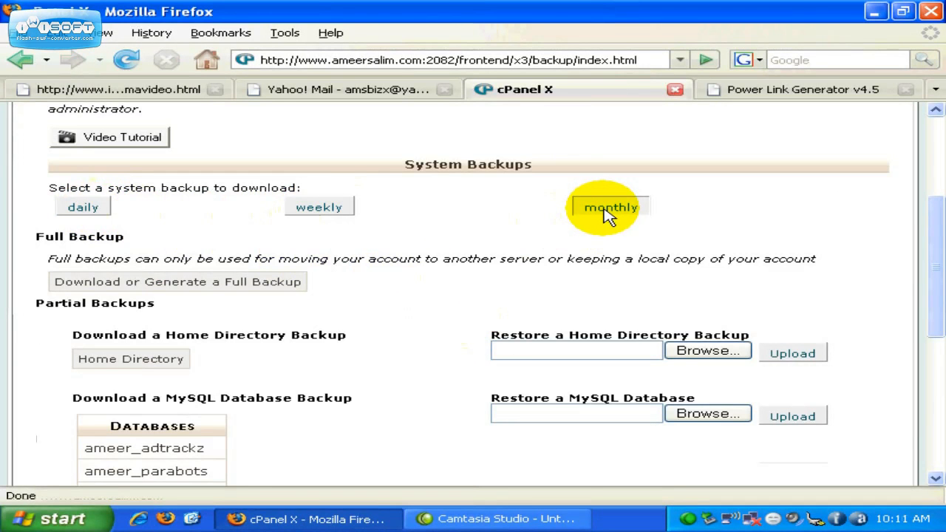
pyautogui.moveTo(320, 207)
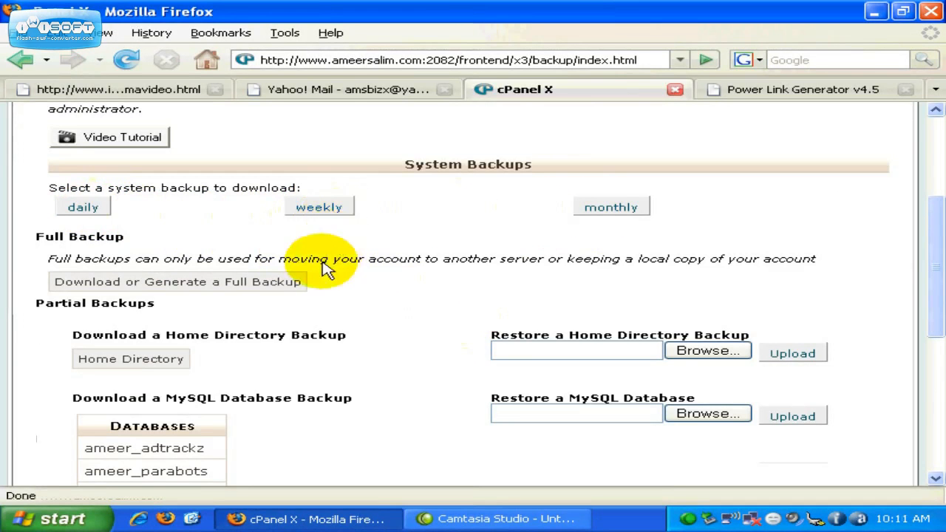
pyautogui.moveTo(322, 284)
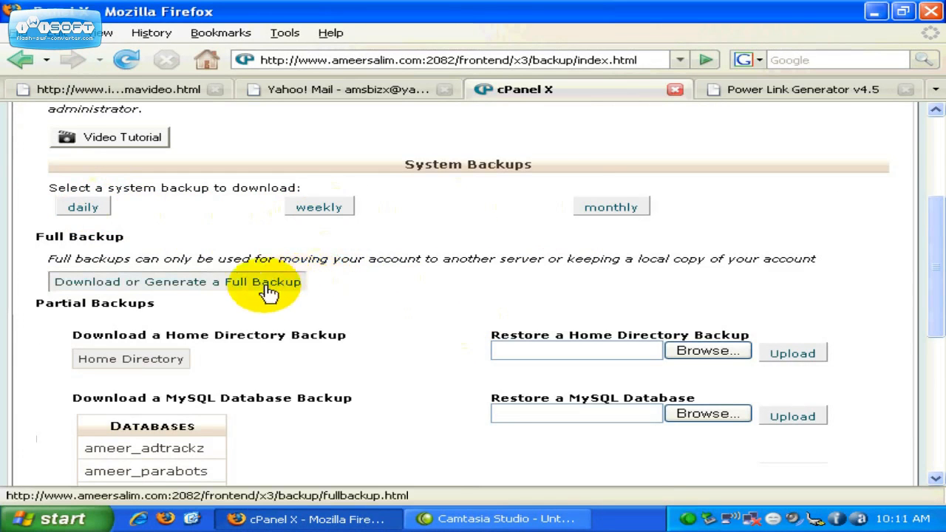
pyautogui.moveTo(240, 292)
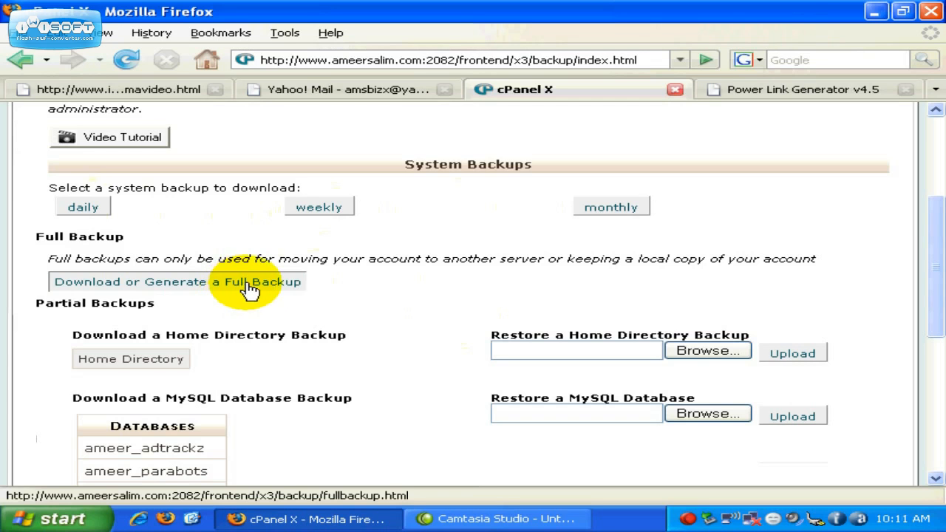
pyautogui.scroll(-3)
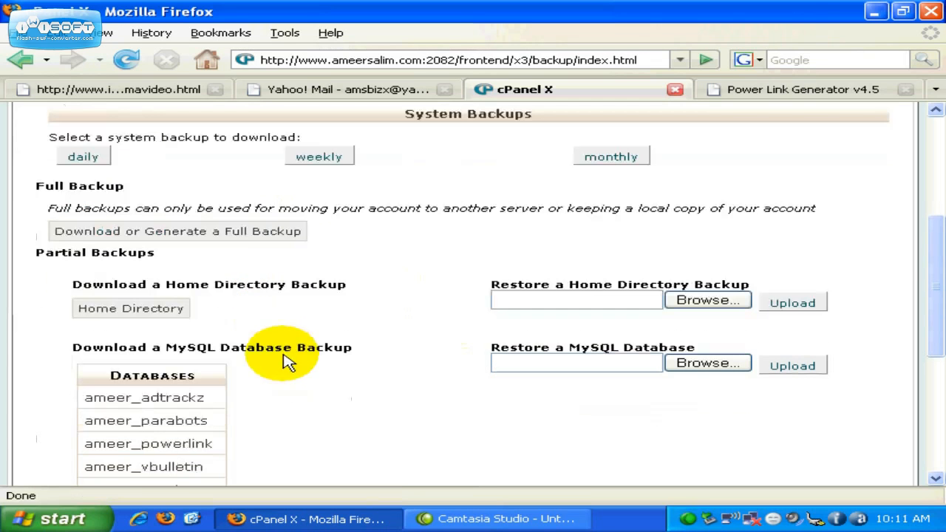
pyautogui.moveTo(279, 323)
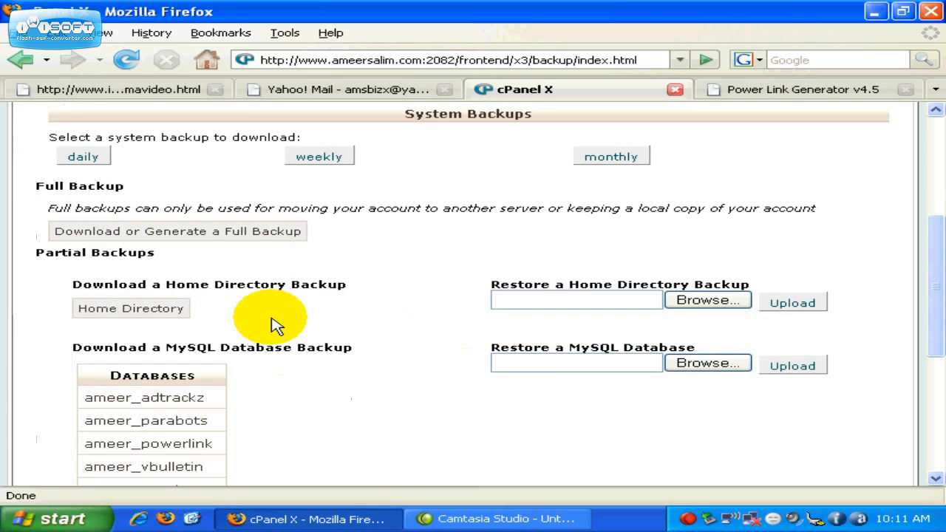
pyautogui.moveTo(217, 296)
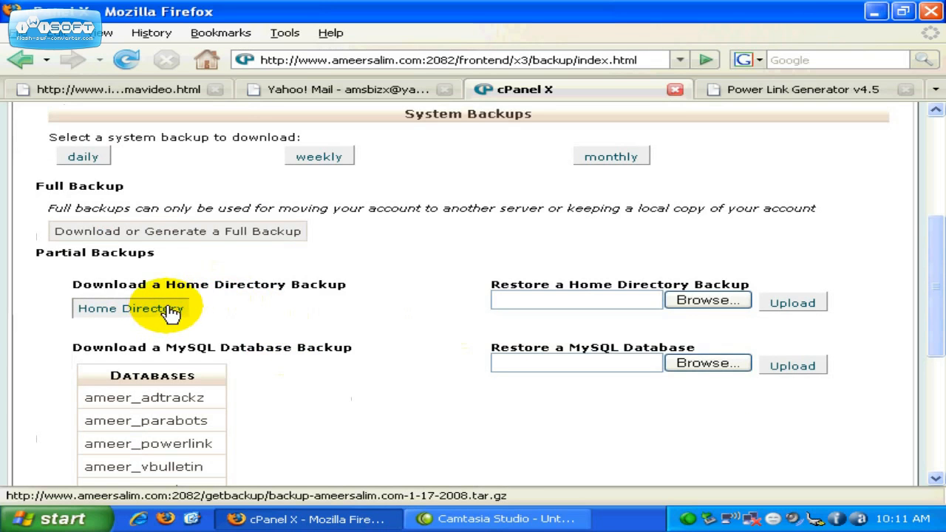
pyautogui.scroll(-3)
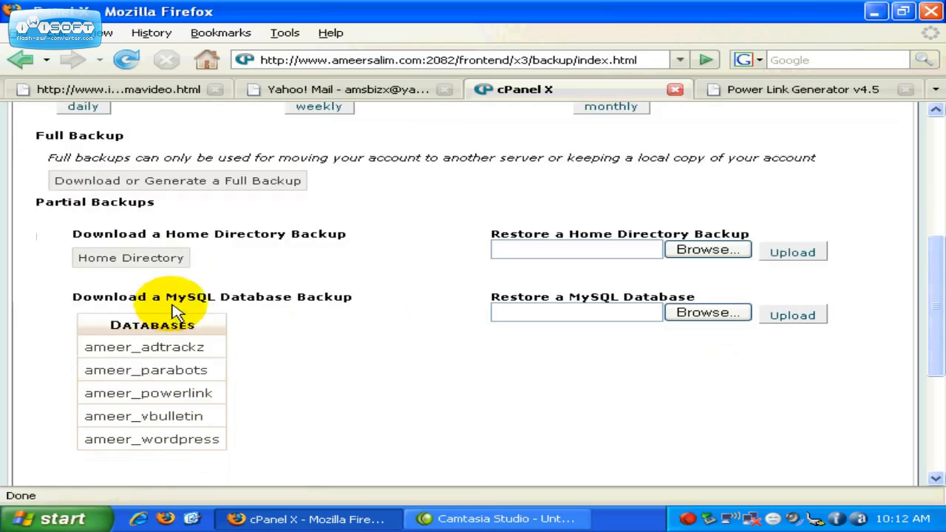
pyautogui.moveTo(209, 312)
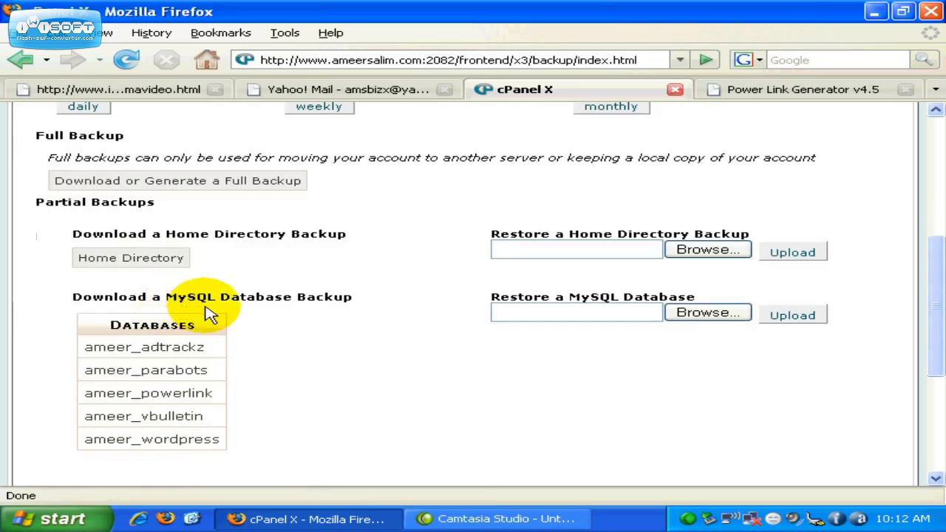
pyautogui.moveTo(244, 329)
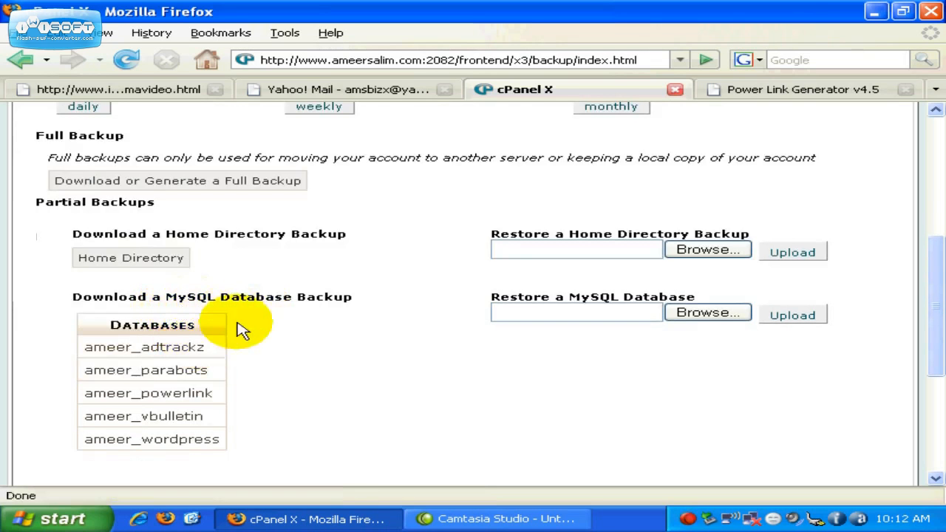
pyautogui.moveTo(189, 373)
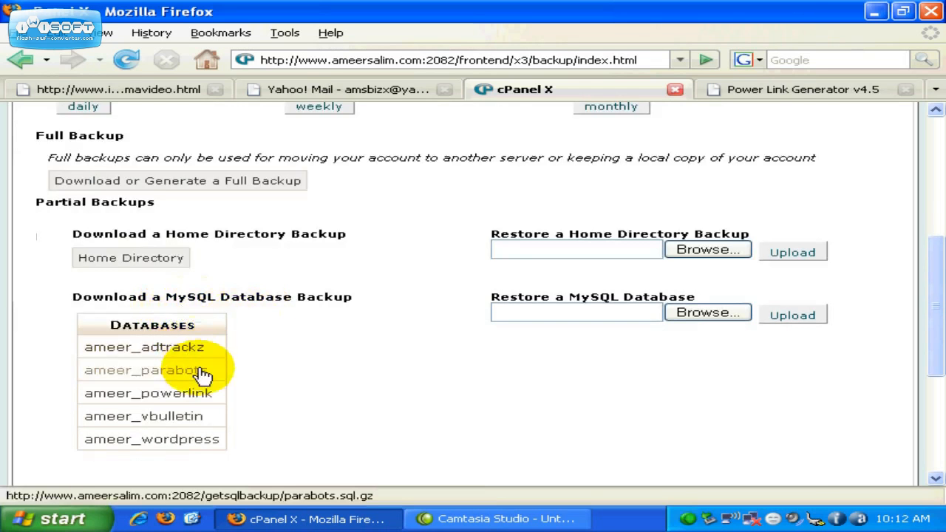
pyautogui.scroll(-3)
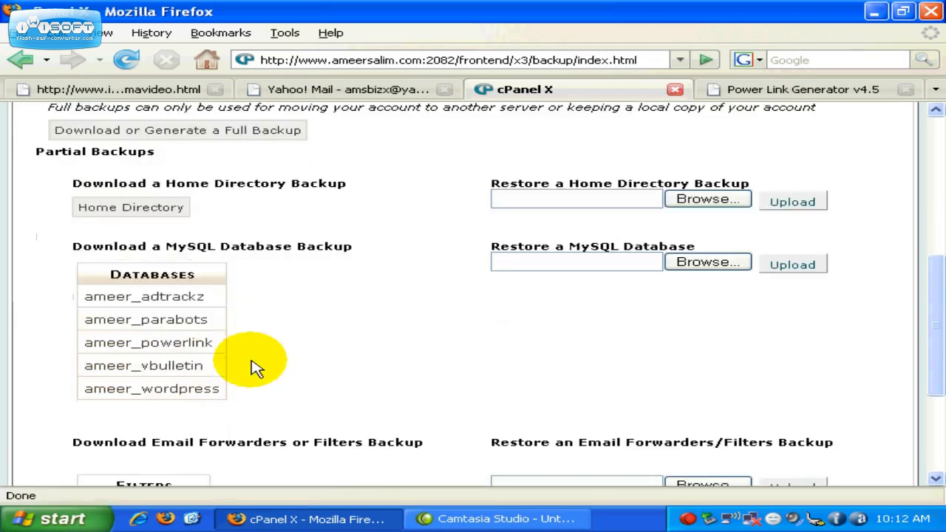
pyautogui.moveTo(218, 314)
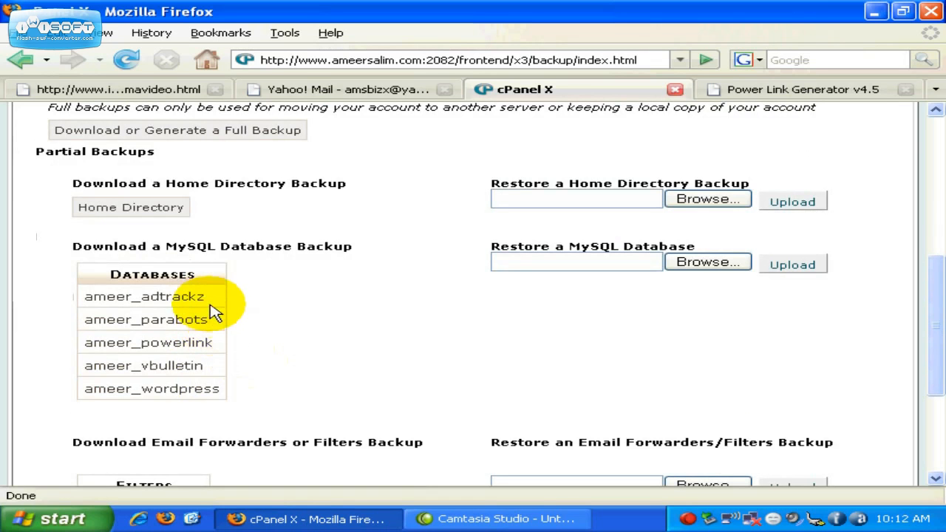
pyautogui.moveTo(233, 325)
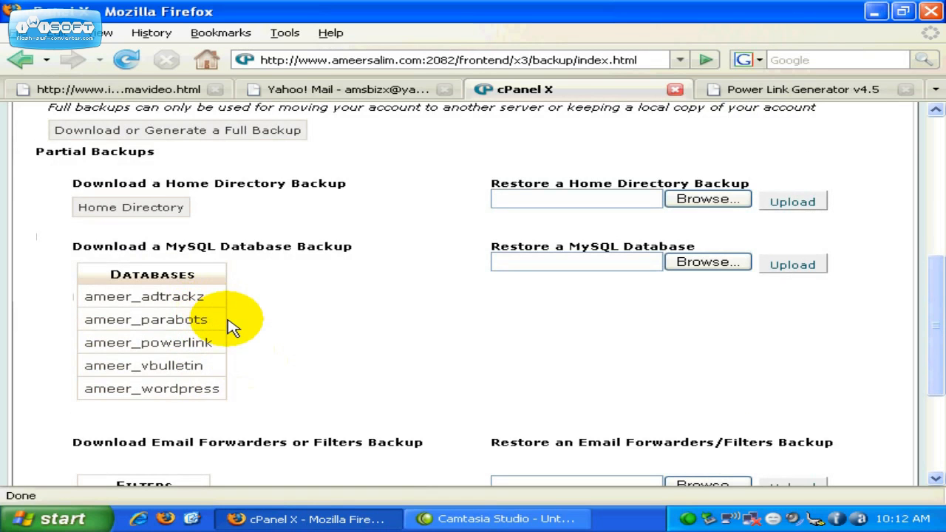
pyautogui.moveTo(222, 322)
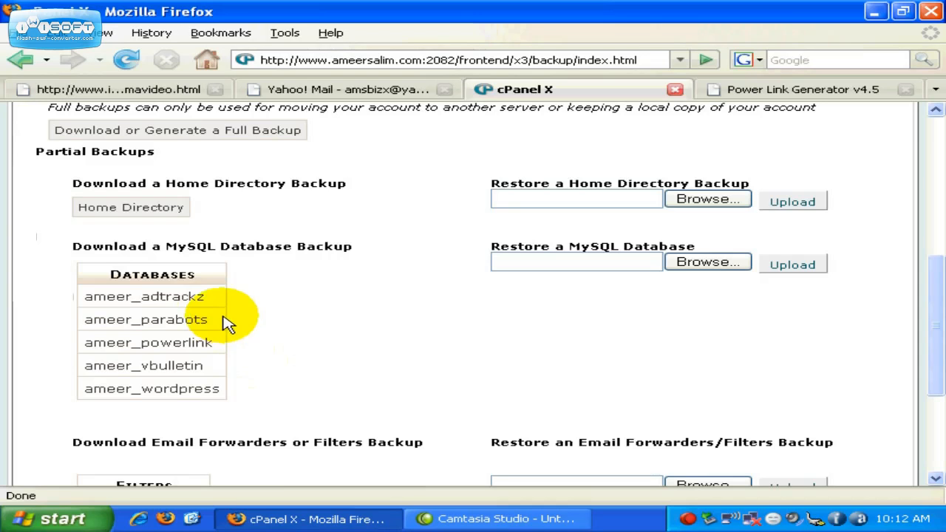
pyautogui.moveTo(240, 297)
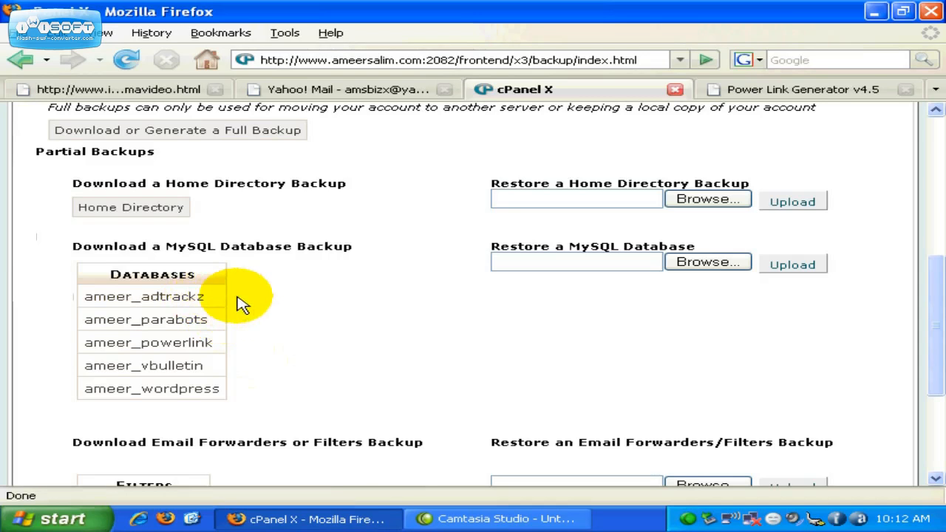
pyautogui.scroll(-3)
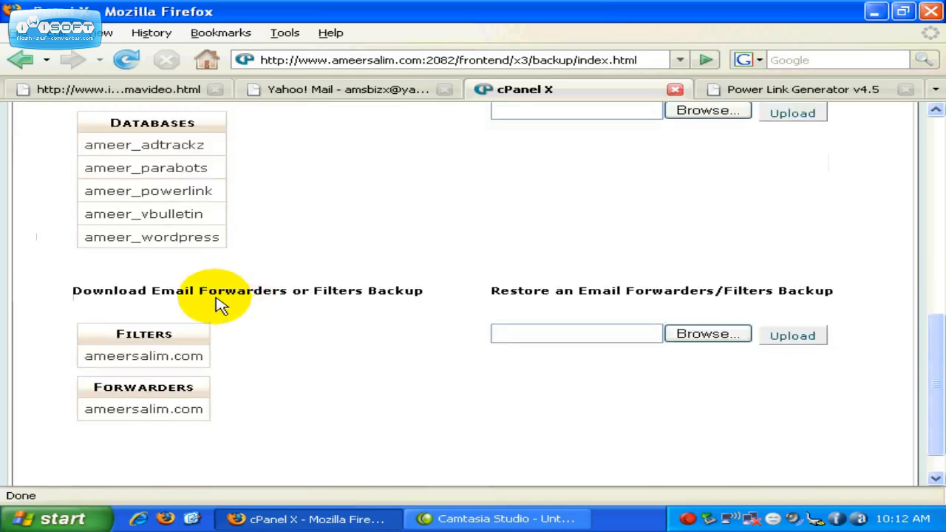
pyautogui.moveTo(360, 305)
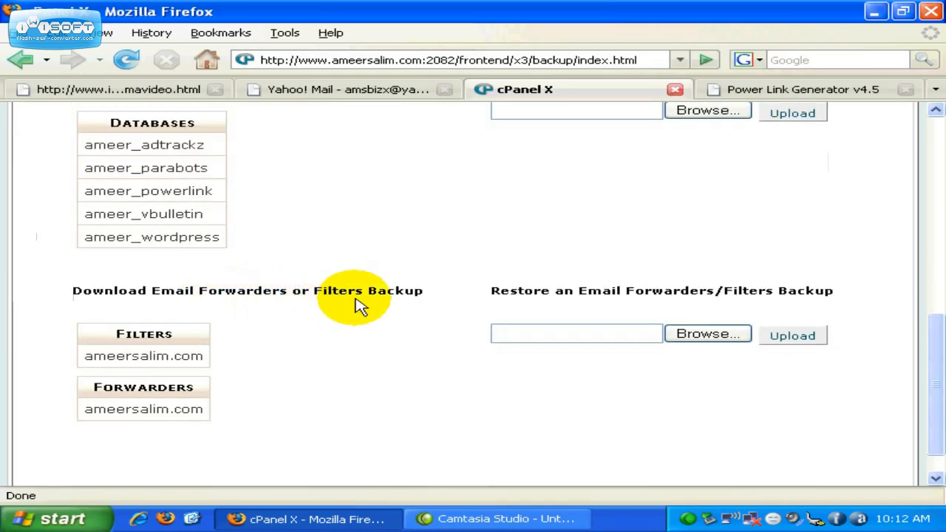
pyautogui.moveTo(190, 364)
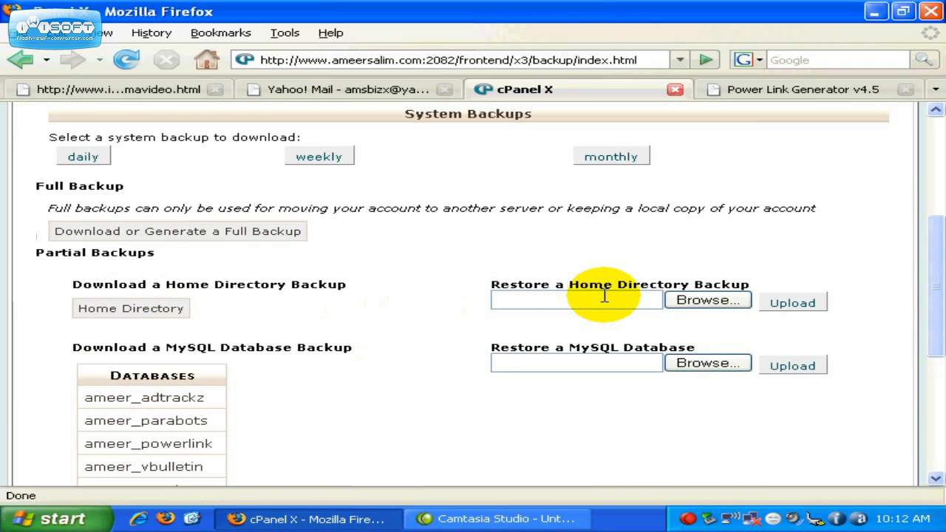
pyautogui.moveTo(689, 315)
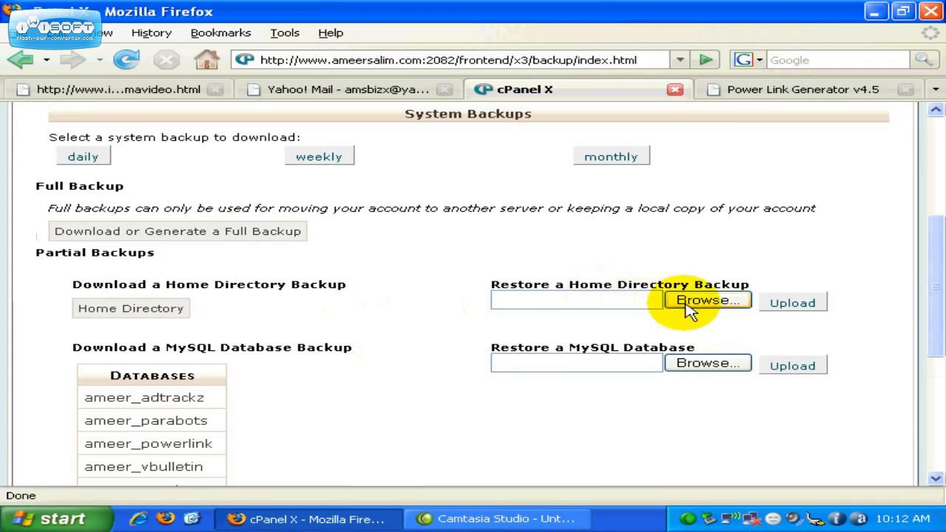
pyautogui.click(709, 302)
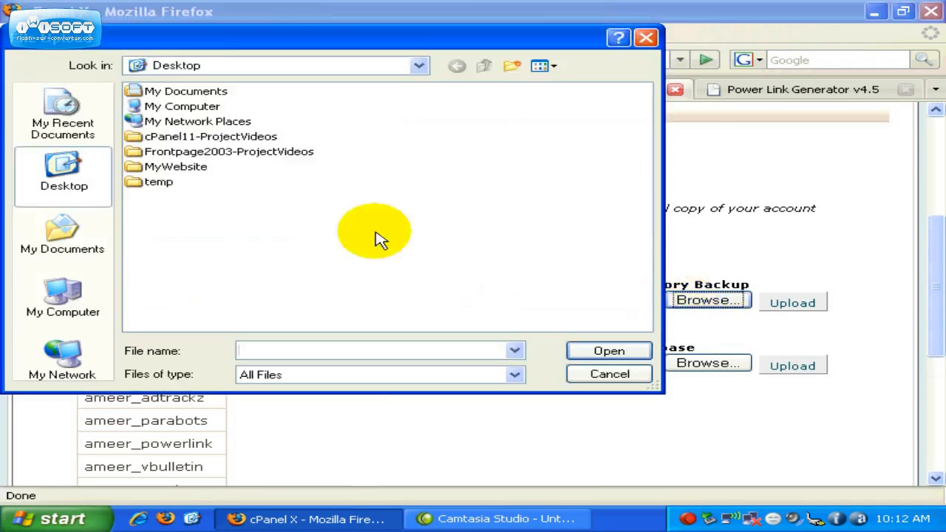
pyautogui.click(608, 374)
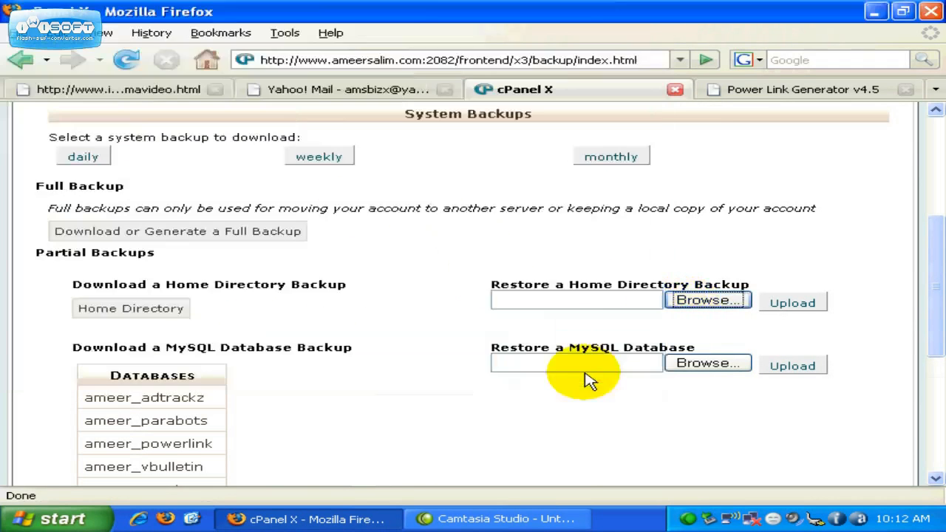
pyautogui.moveTo(792, 303)
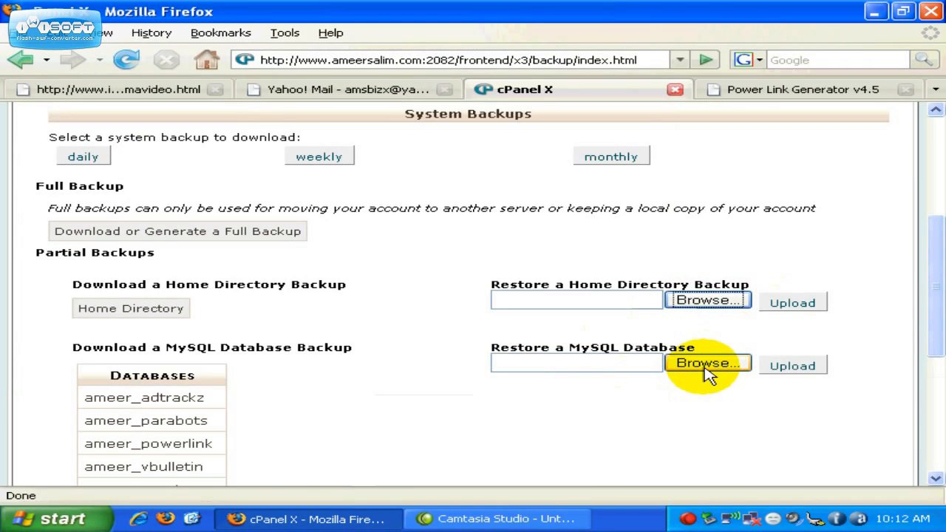
pyautogui.click(714, 366)
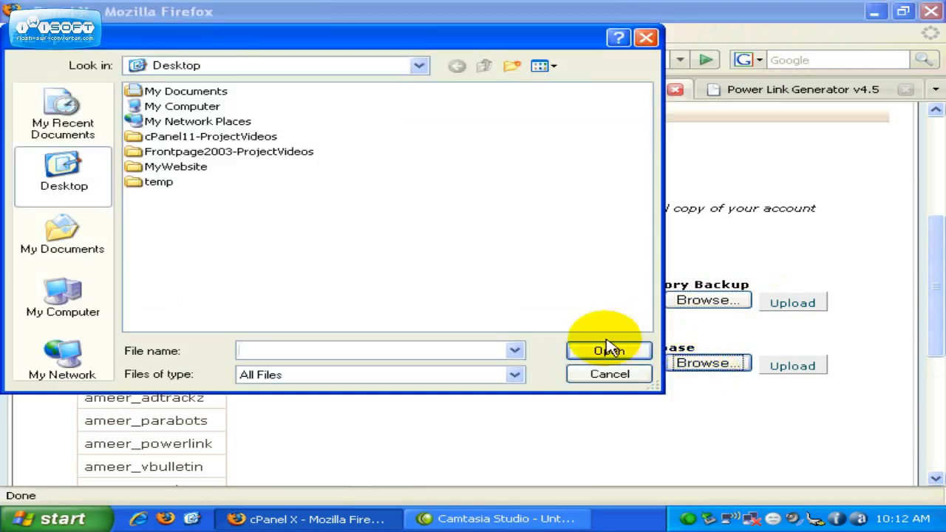
pyautogui.click(609, 374)
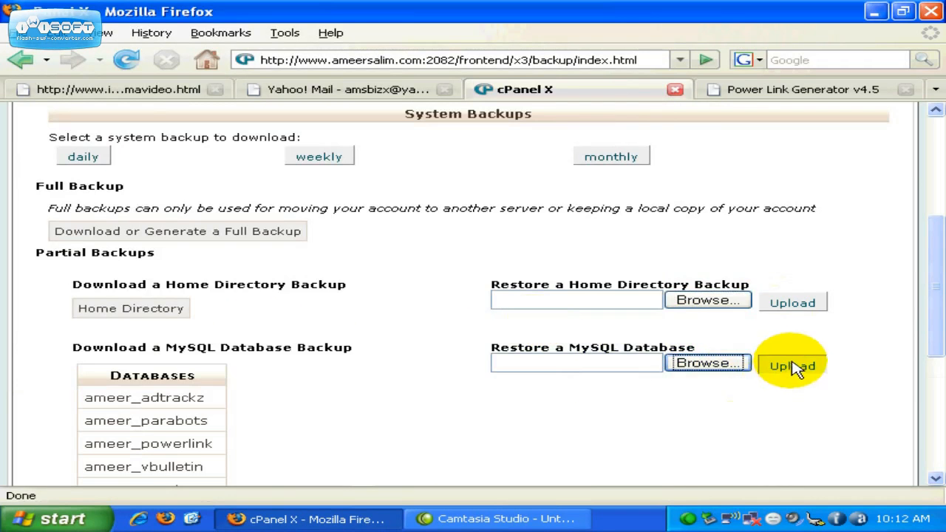
pyautogui.scroll(-3)
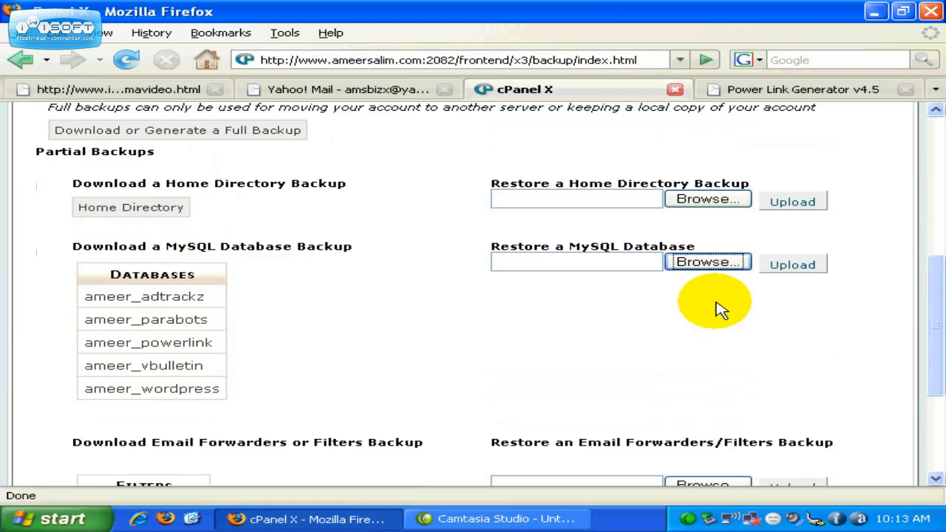
pyautogui.moveTo(712, 312)
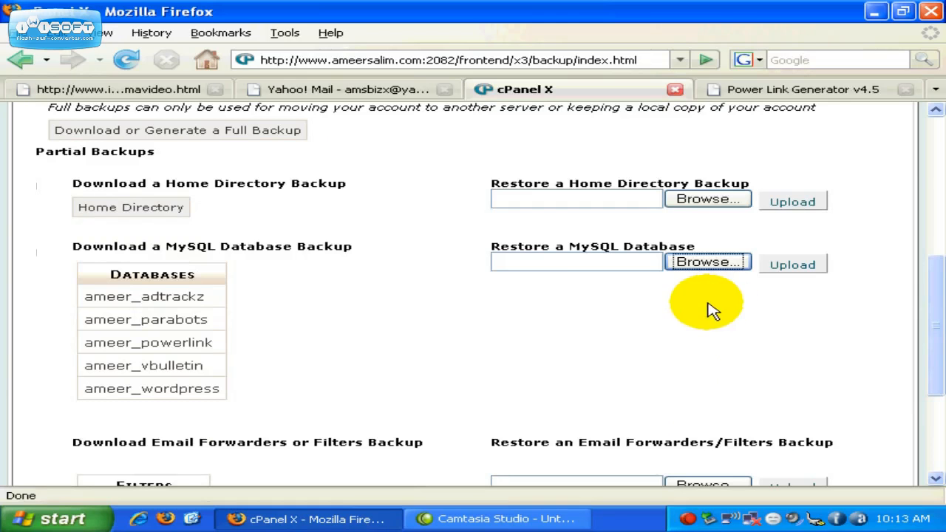
pyautogui.moveTo(495, 296)
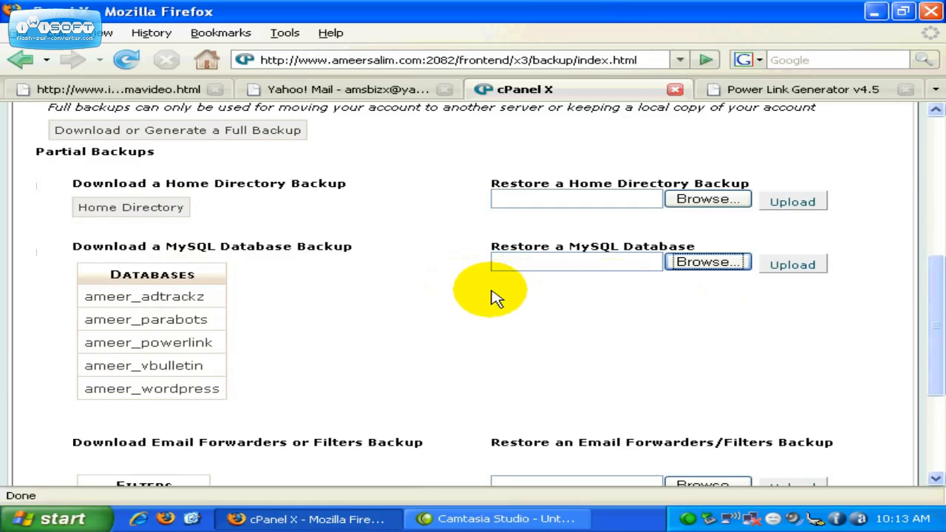
pyautogui.moveTo(377, 269)
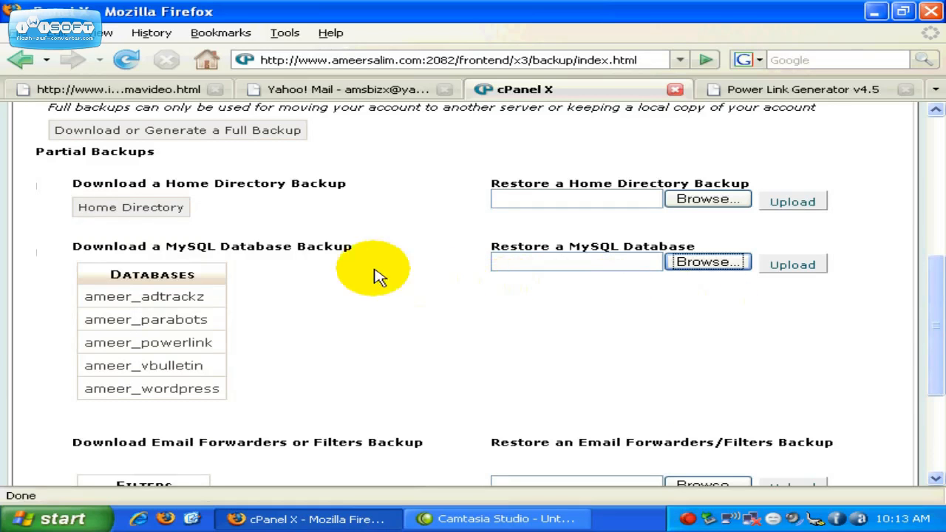
pyautogui.moveTo(271, 264)
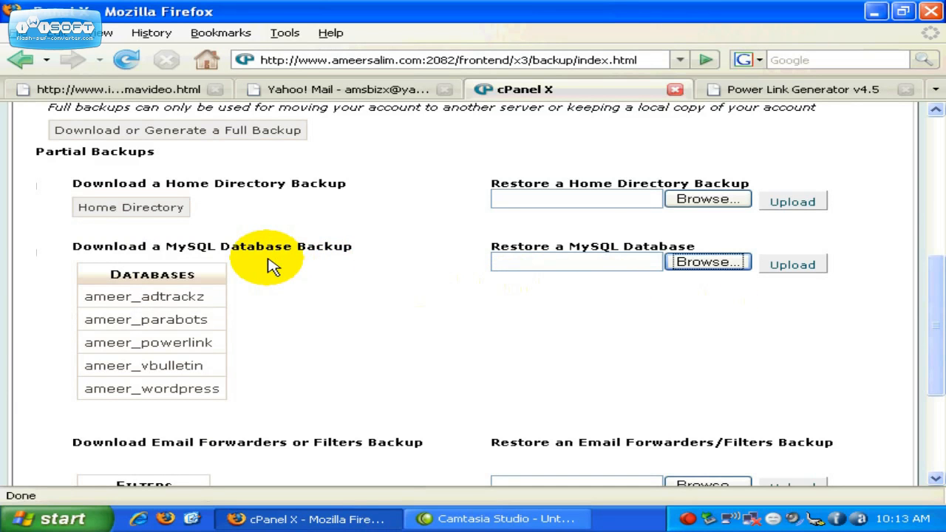
# - Switch to the Power Link Generator v4.5 tab showing the members welcome page
pyautogui.click(799, 89)
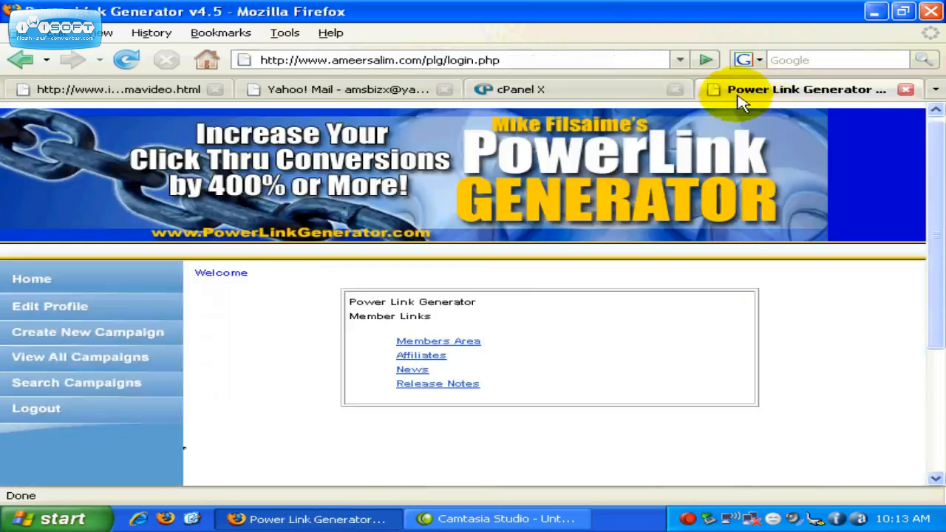
pyautogui.moveTo(538, 276)
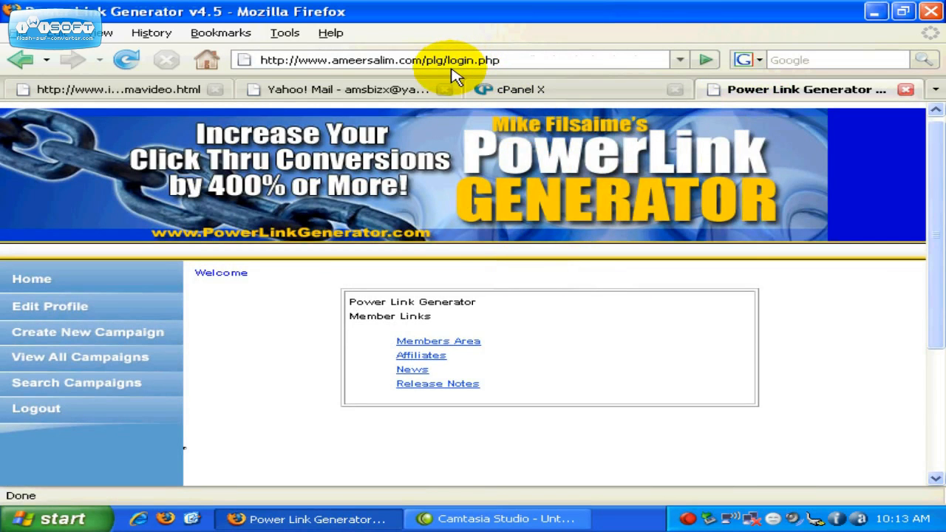
pyautogui.moveTo(486, 82)
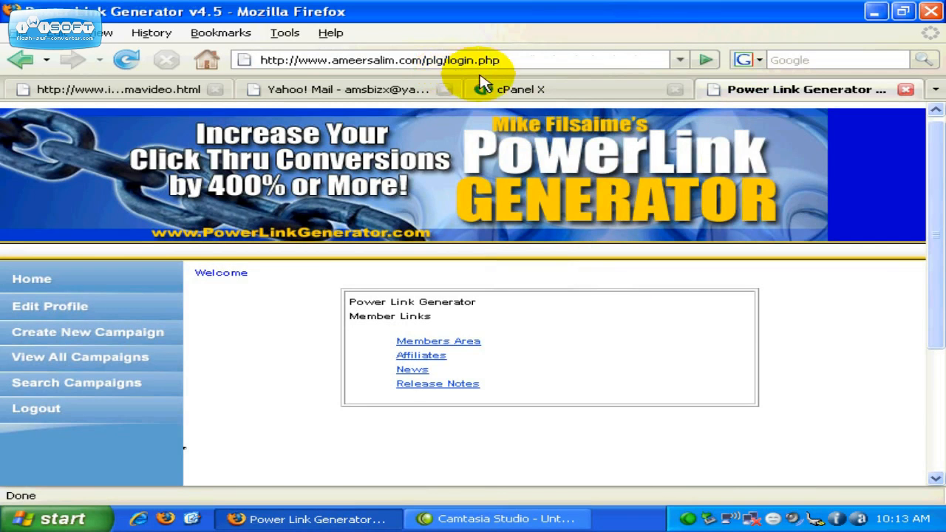
# - Save the ameer_powerlink database backup to the Desktop from cPanel's Backups page
pyautogui.click(521, 90)
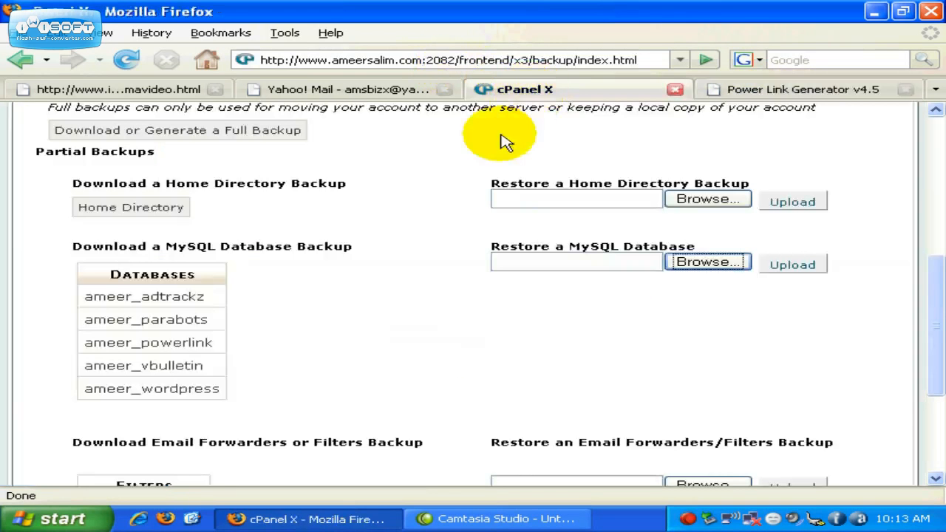
pyautogui.moveTo(405, 267)
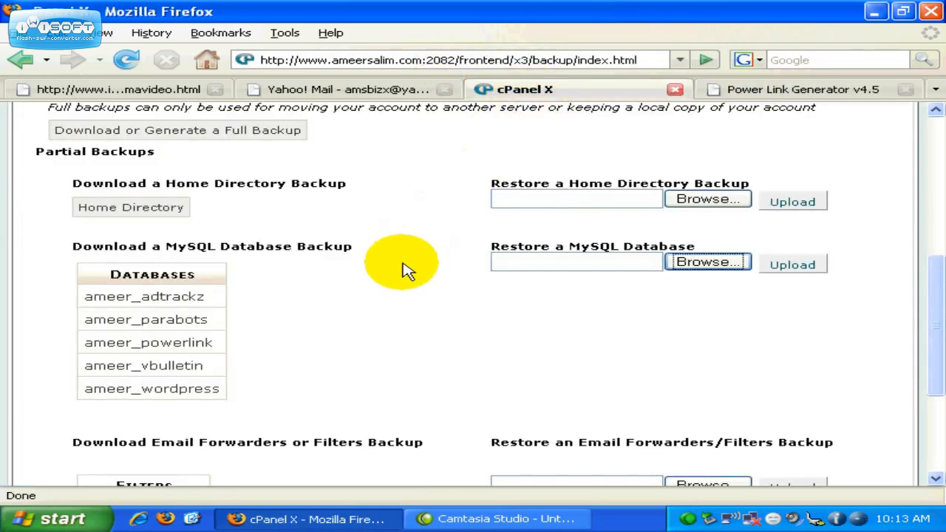
pyautogui.moveTo(252, 343)
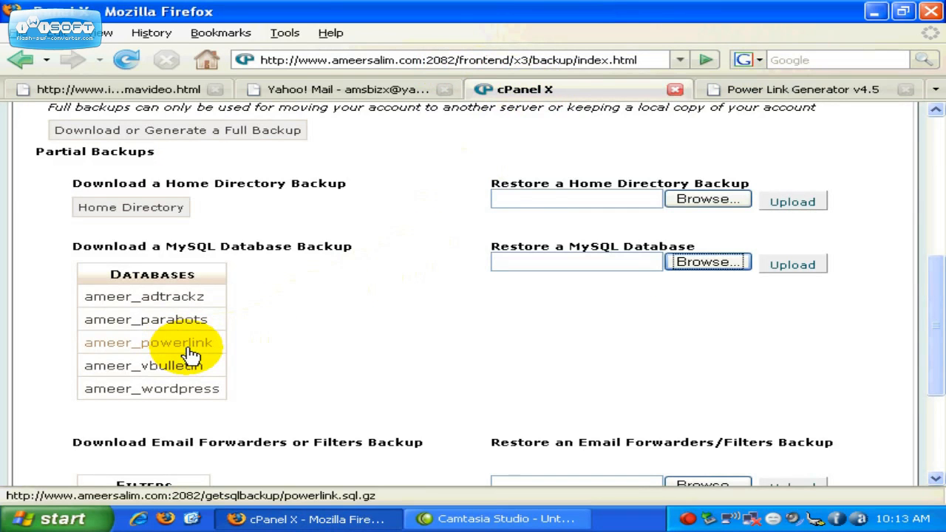
pyautogui.click(148, 342)
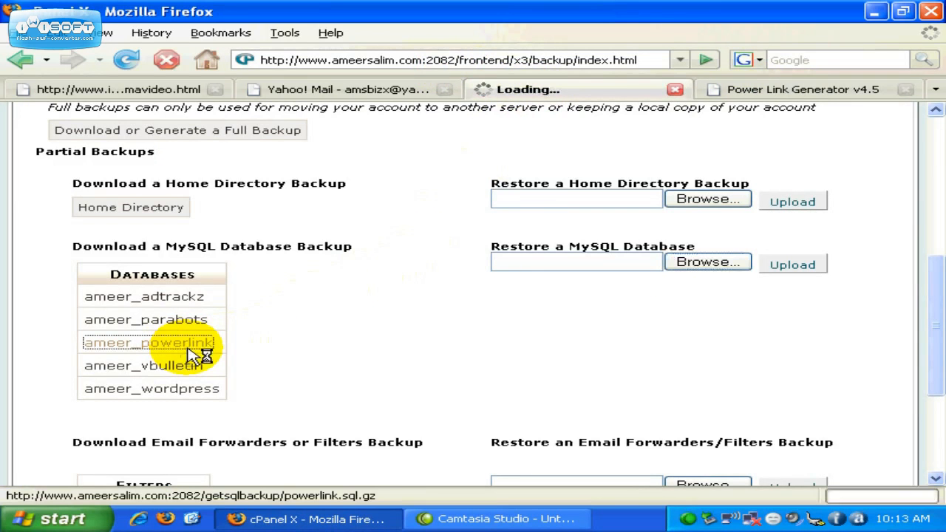
pyautogui.click(146, 343)
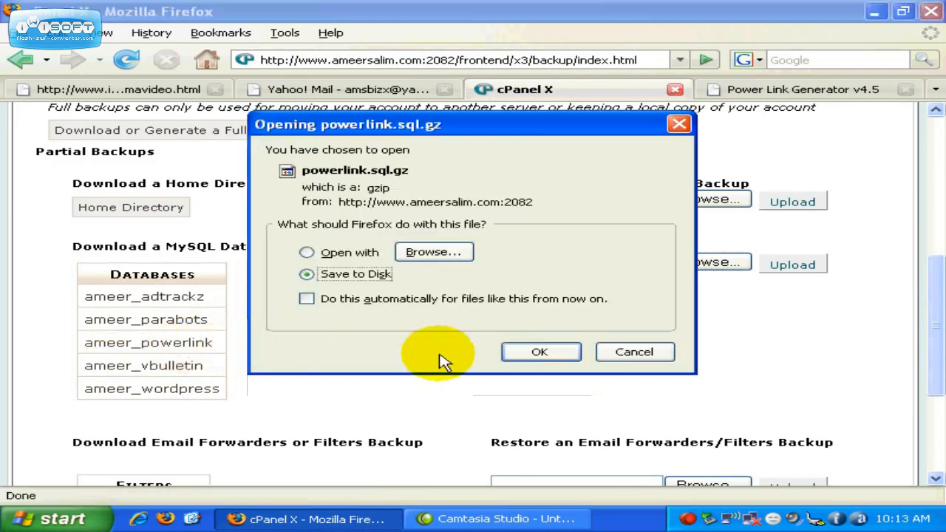
pyautogui.click(540, 352)
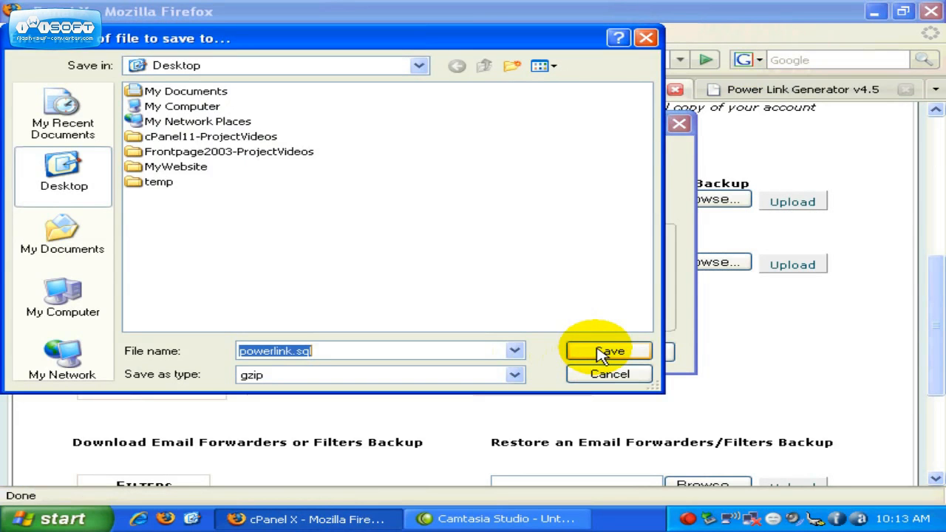
pyautogui.click(607, 350)
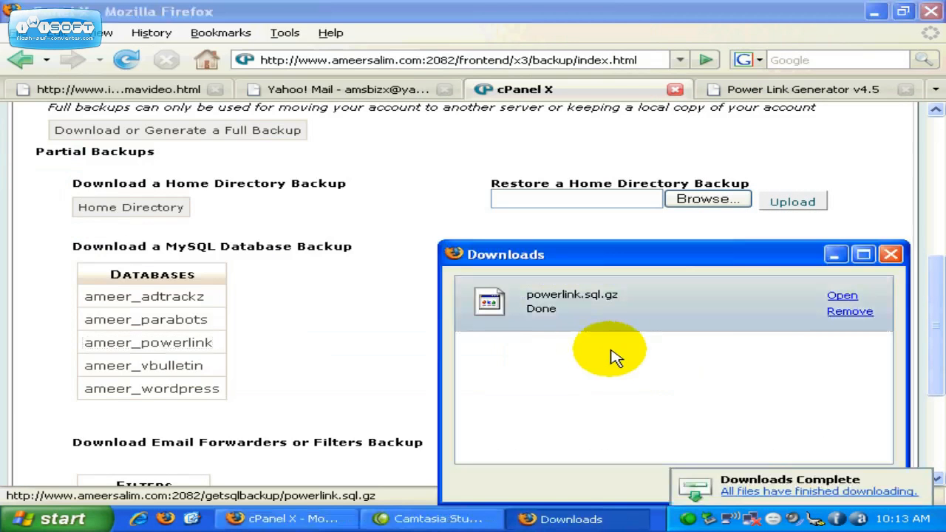
pyautogui.click(850, 311)
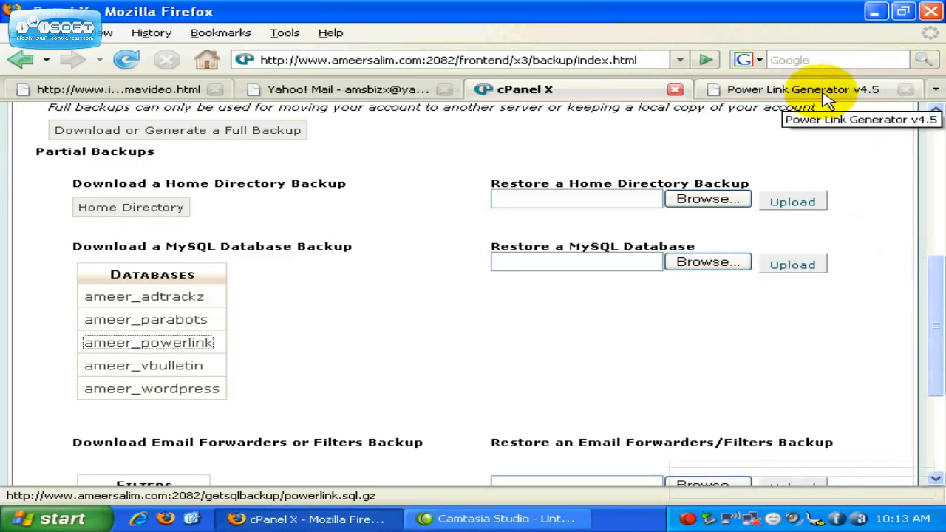
# - Show View All Campaigns in Power Link Generator and scroll through the campaign list
pyautogui.click(813, 89)
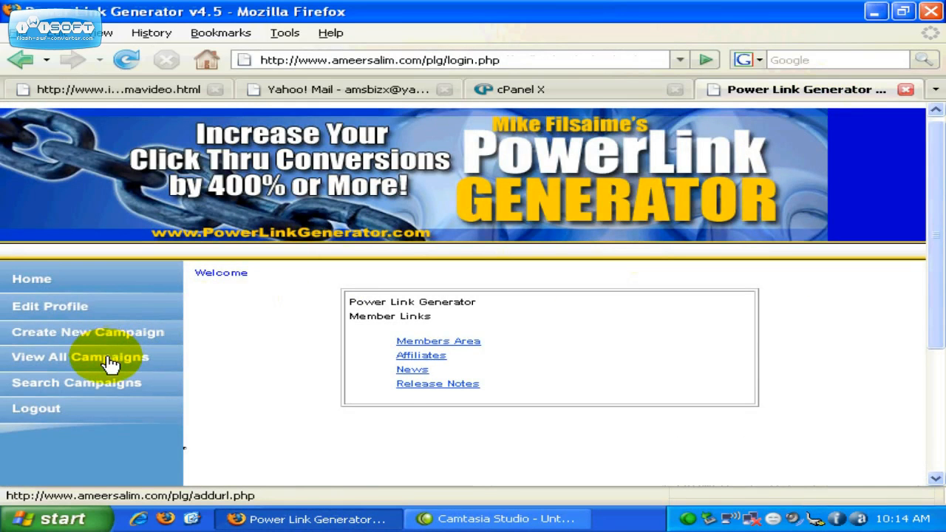
pyautogui.click(107, 361)
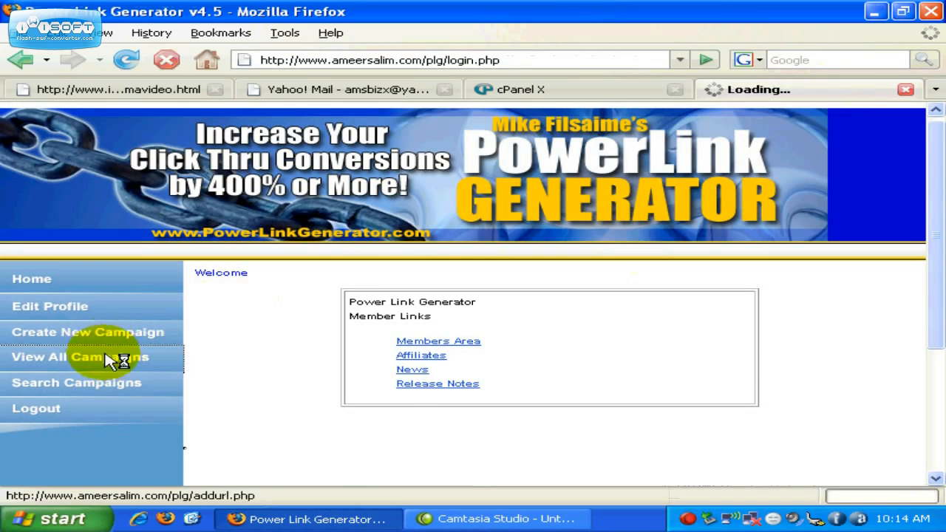
pyautogui.moveTo(142, 364)
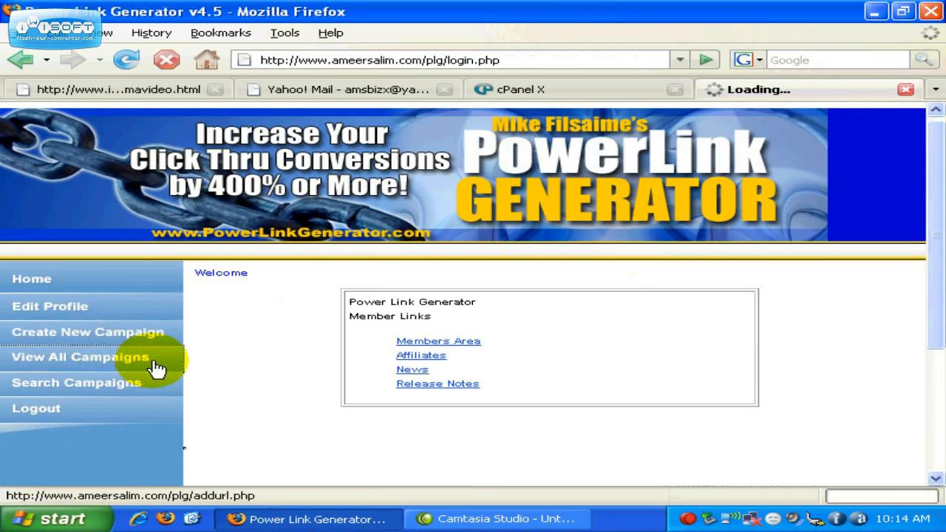
pyautogui.click(79, 357)
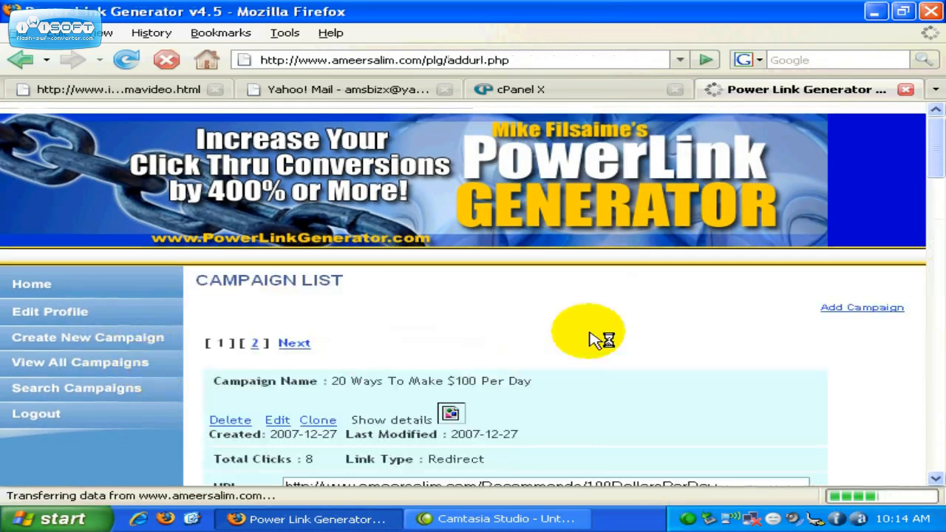
pyautogui.scroll(-3)
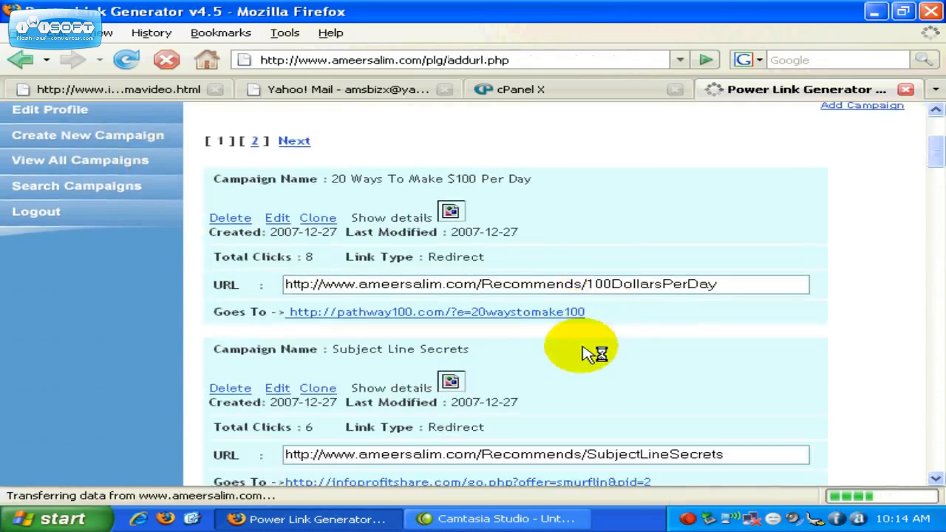
pyautogui.scroll(-3)
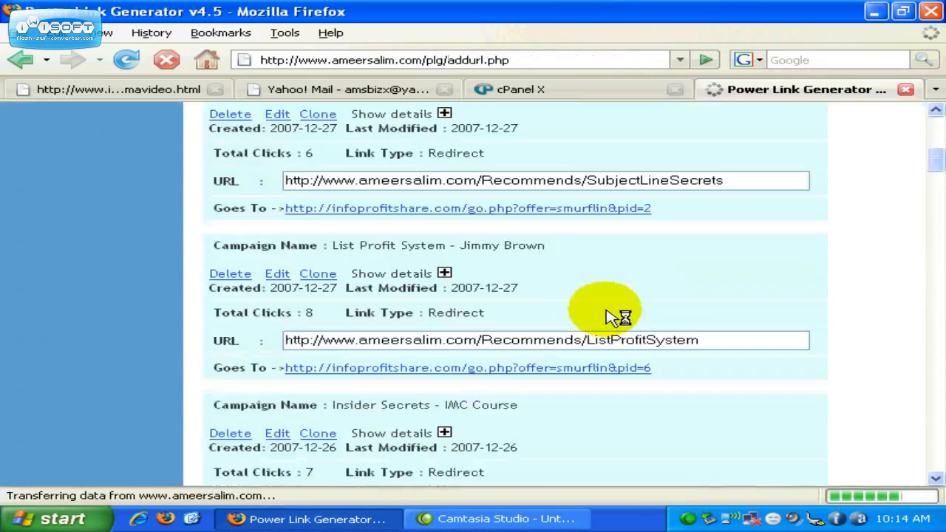
pyautogui.scroll(-3)
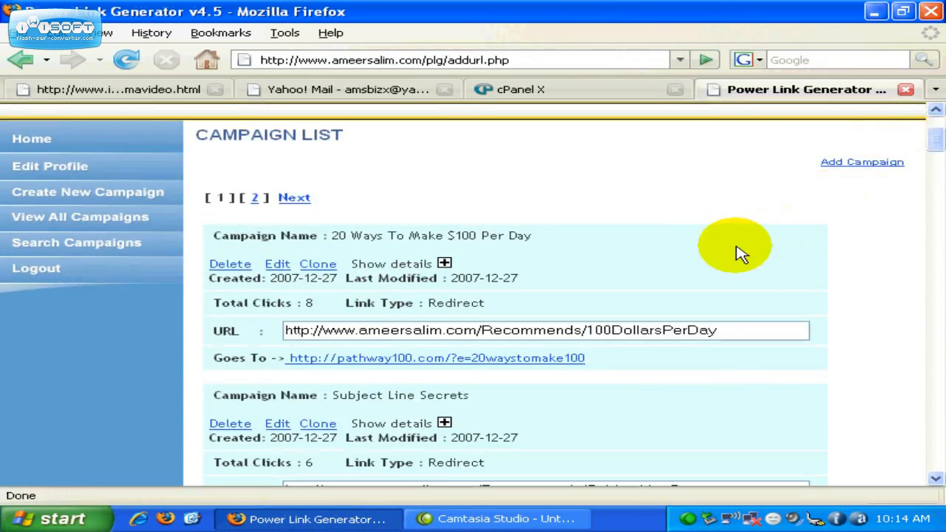
# - Delete Subject Line Secrets and other top campaigns through Delete links opened in new tabs
pyautogui.rightClick(230, 264)
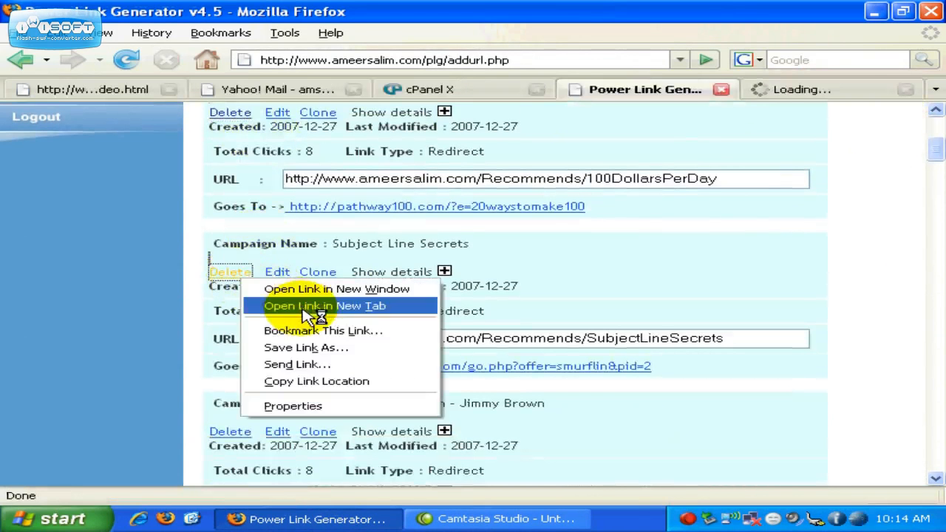
pyautogui.click(326, 306)
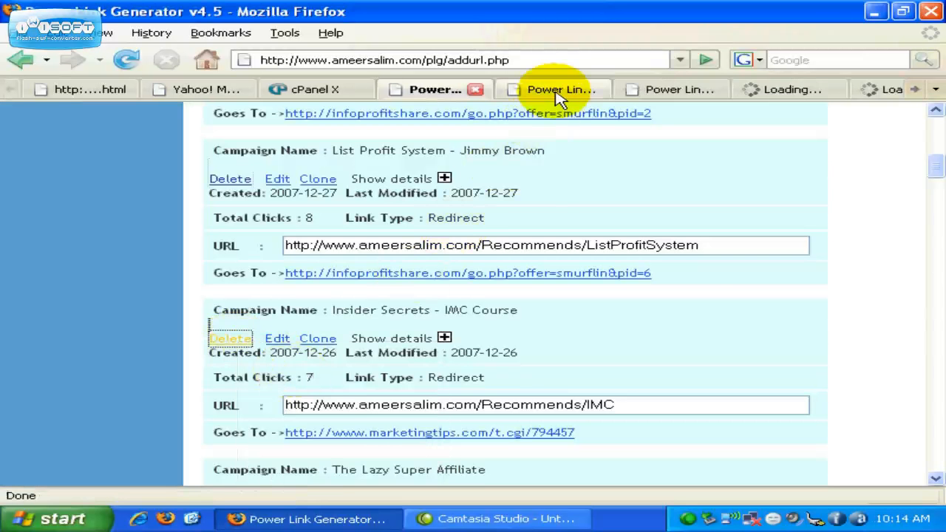
pyautogui.click(787, 89)
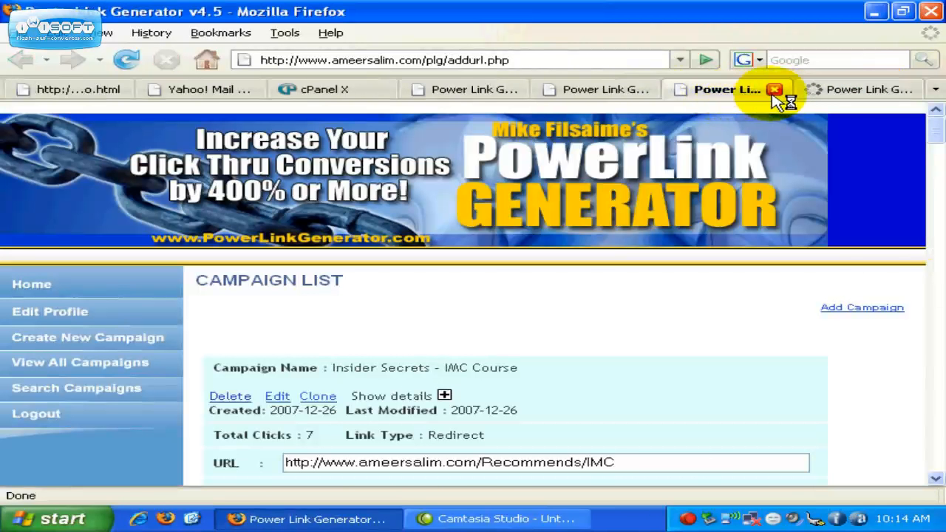
pyautogui.click(774, 89)
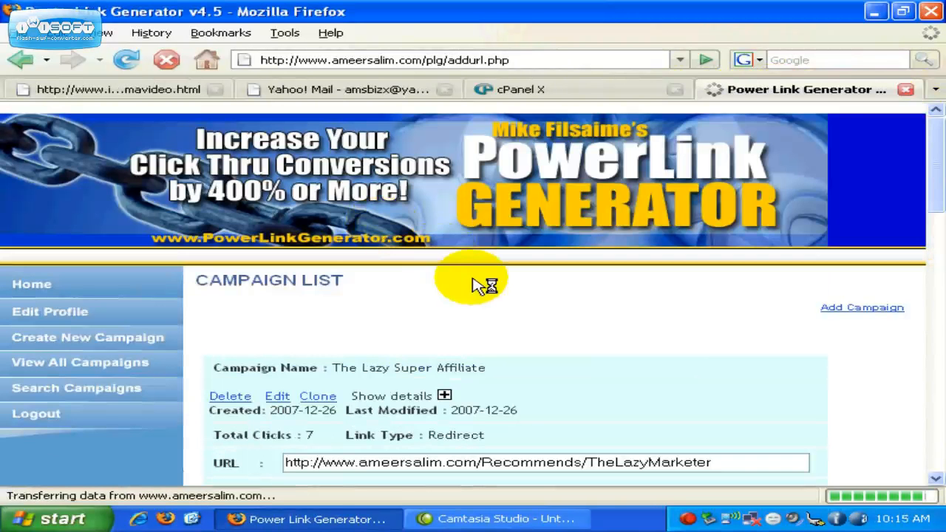
pyautogui.scroll(-3)
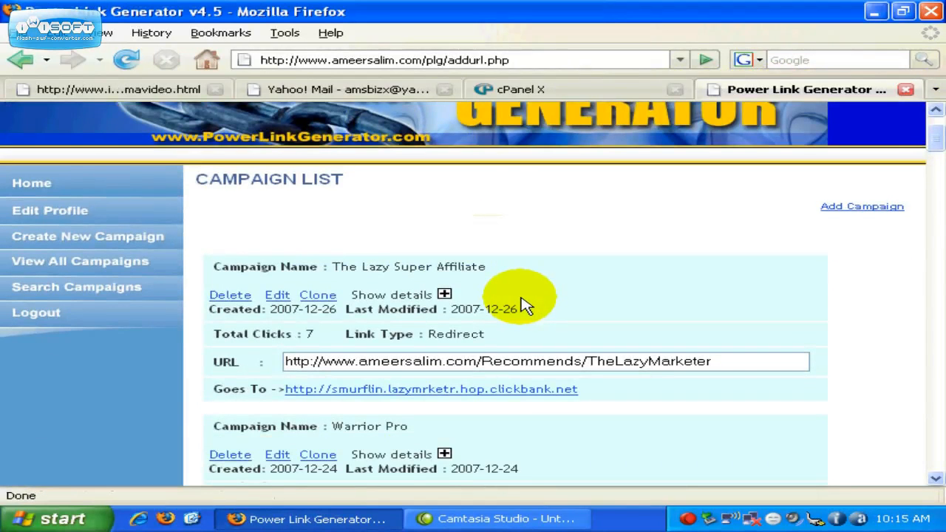
pyautogui.moveTo(527, 301)
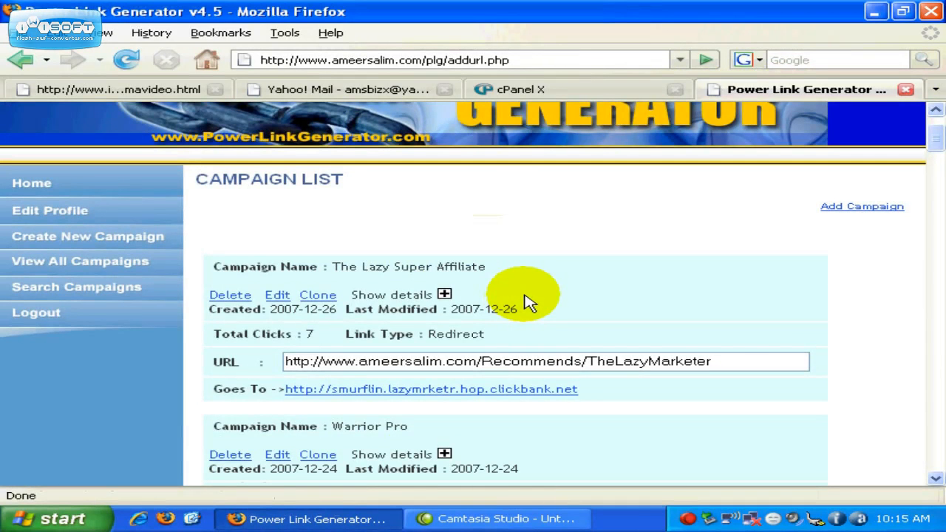
pyautogui.moveTo(539, 292)
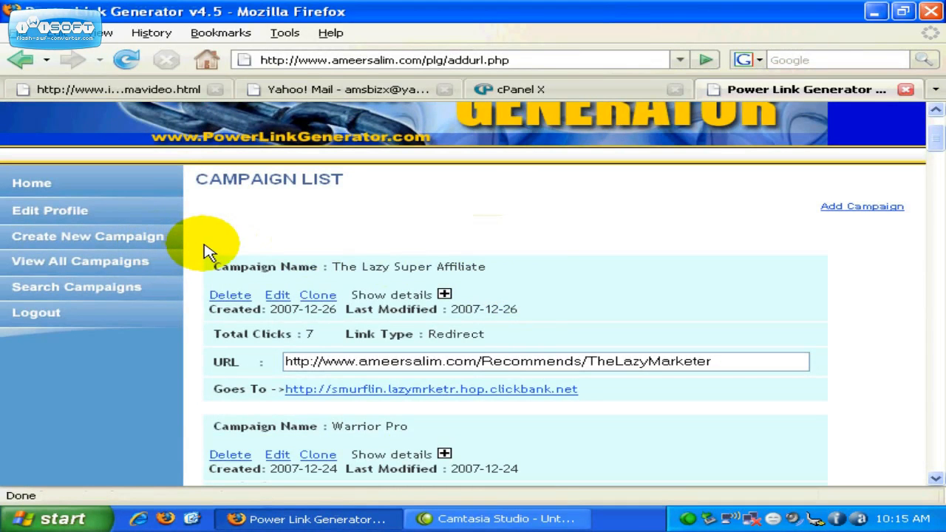
pyautogui.moveTo(238, 255)
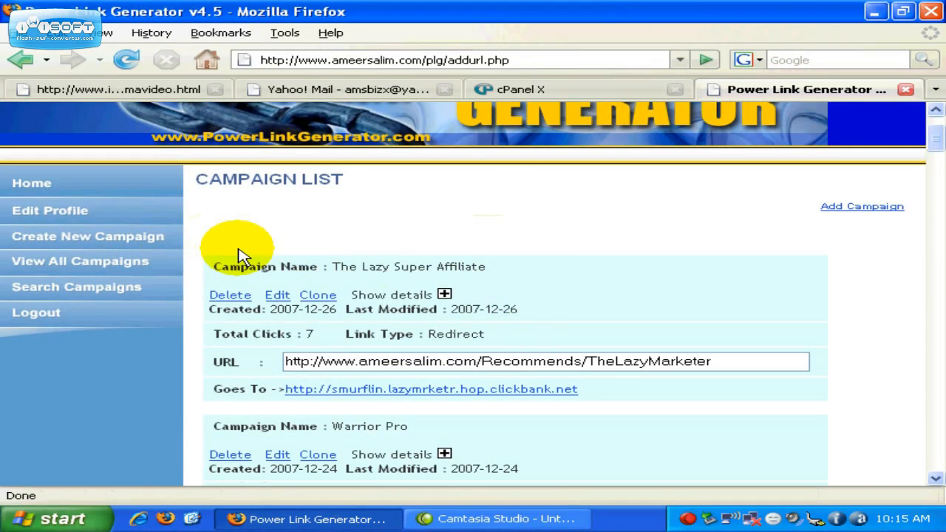
pyautogui.moveTo(277, 250)
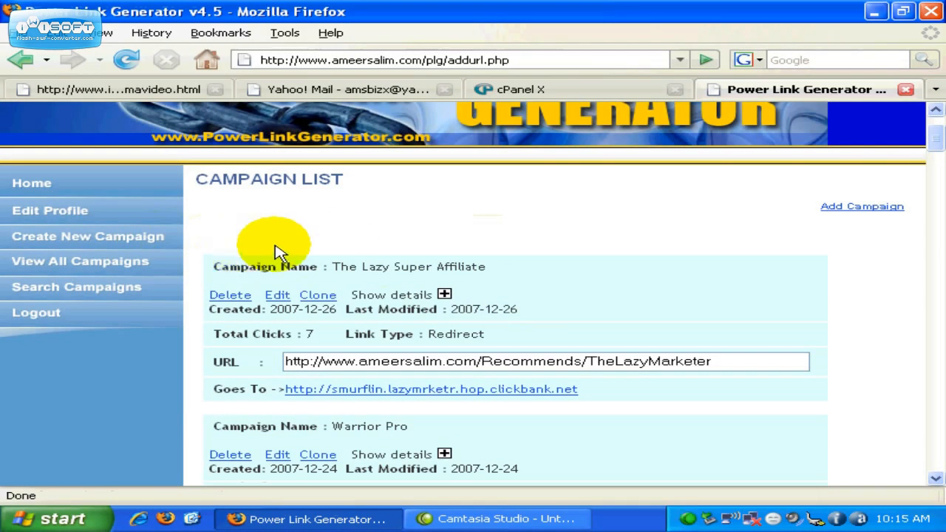
# - Select powerlink.sql from the Desktop in the Restore a MySQL Database field
pyautogui.click(524, 88)
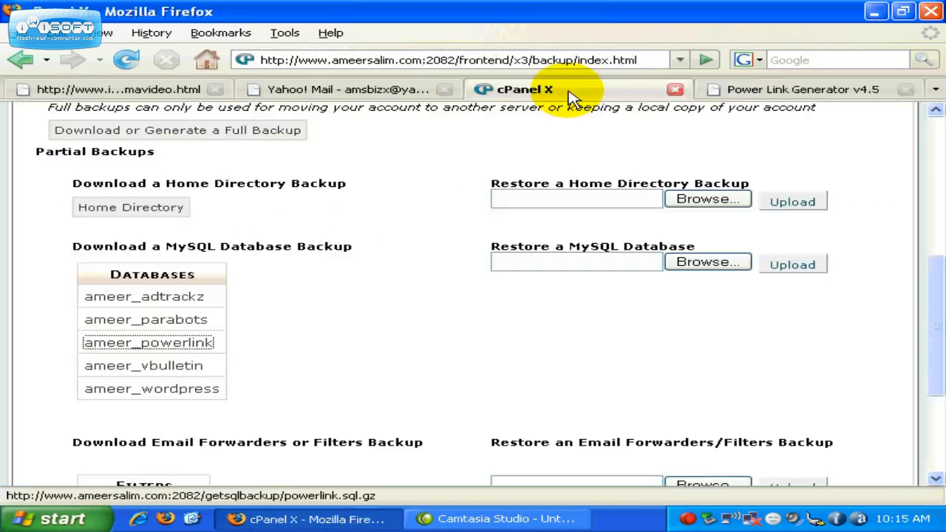
pyautogui.moveTo(265, 295)
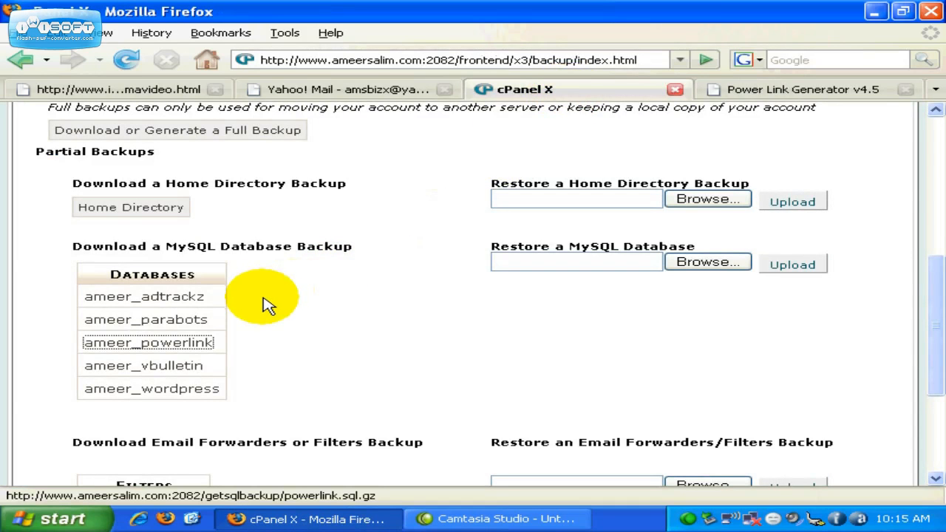
pyautogui.moveTo(257, 318)
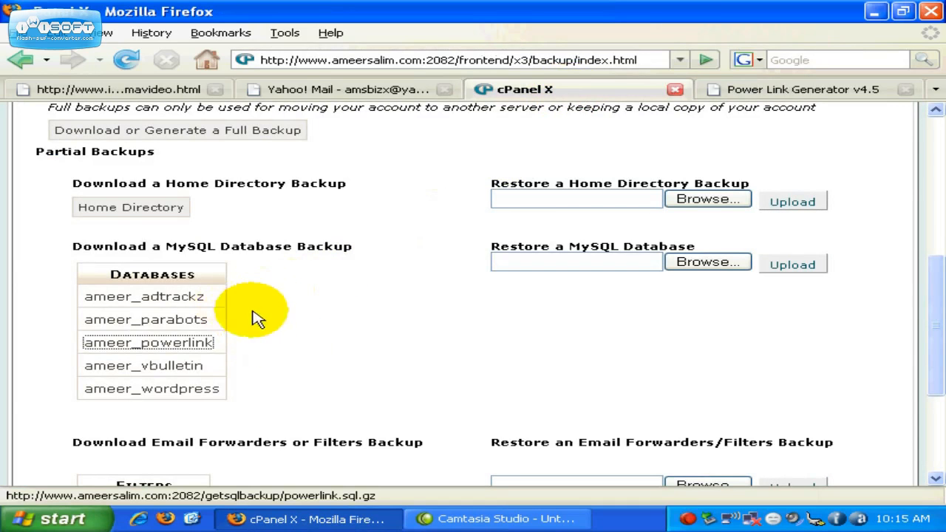
pyautogui.moveTo(707, 274)
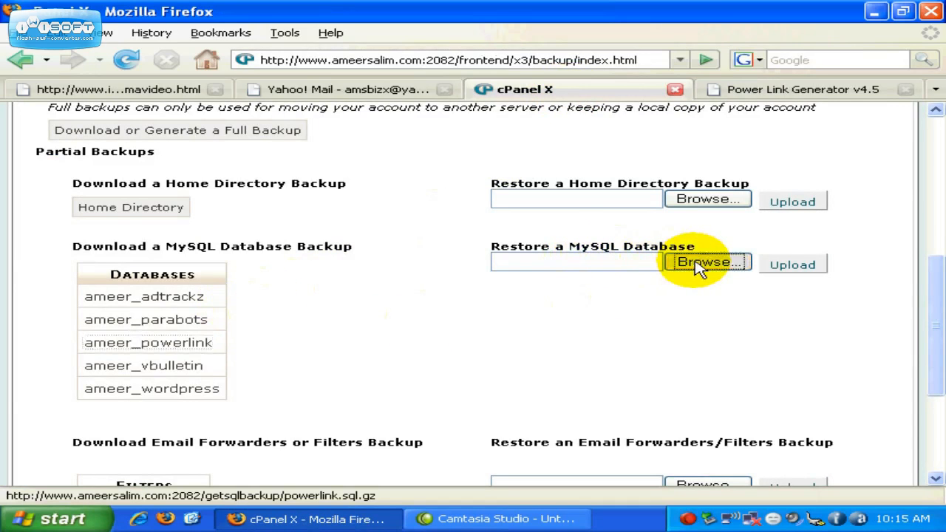
pyautogui.click(708, 262)
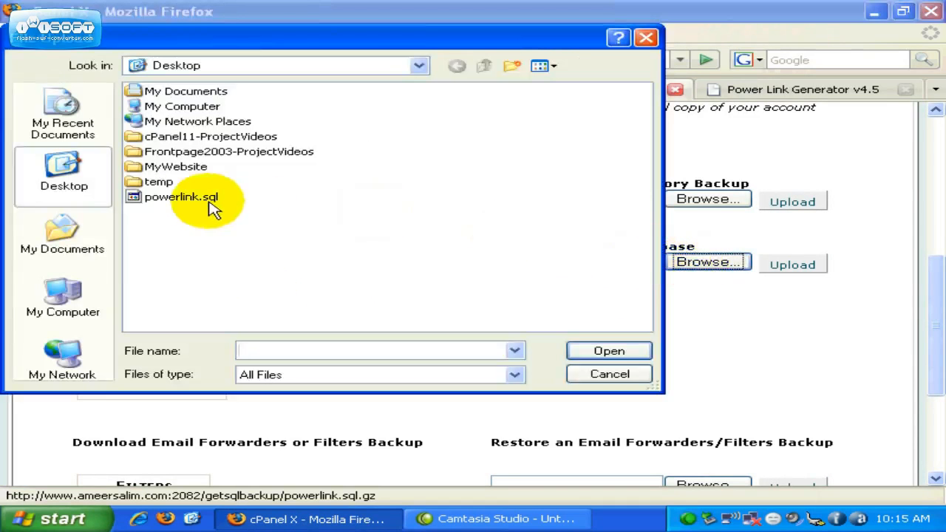
pyautogui.click(181, 196)
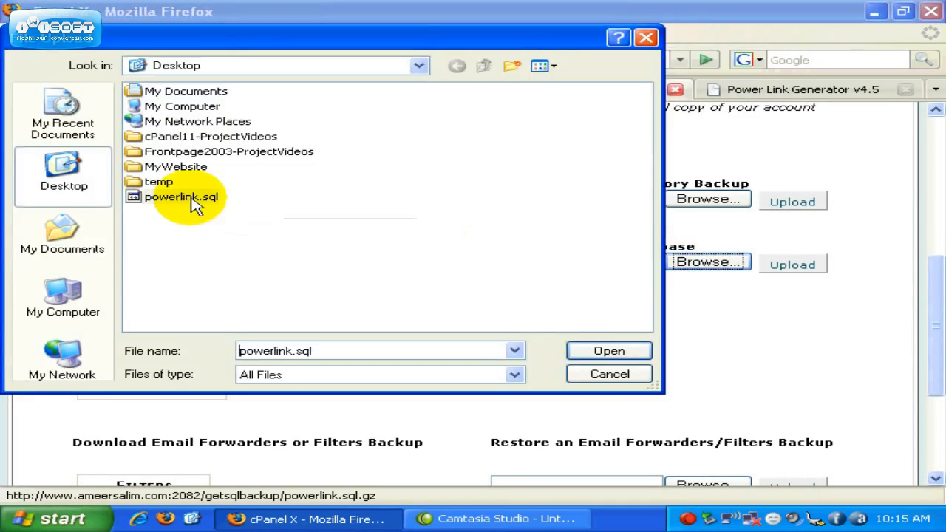
pyautogui.click(182, 196)
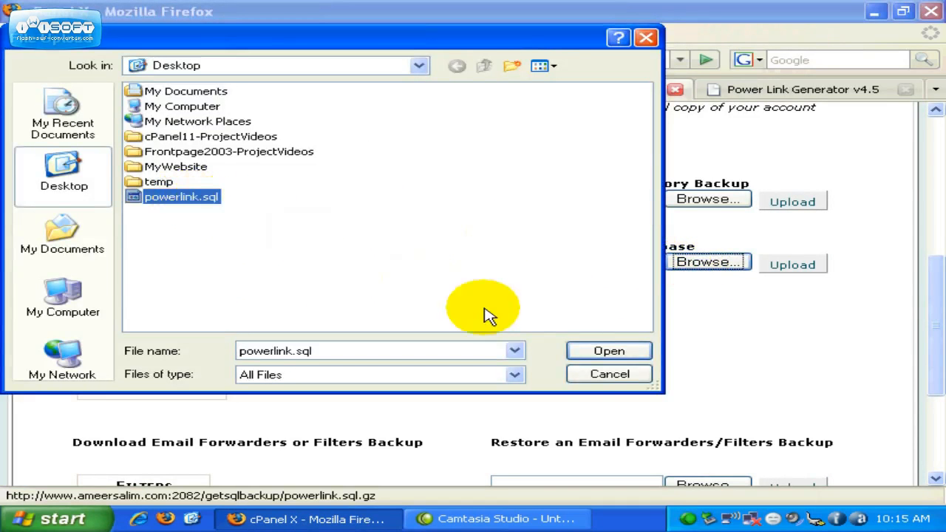
pyautogui.click(609, 351)
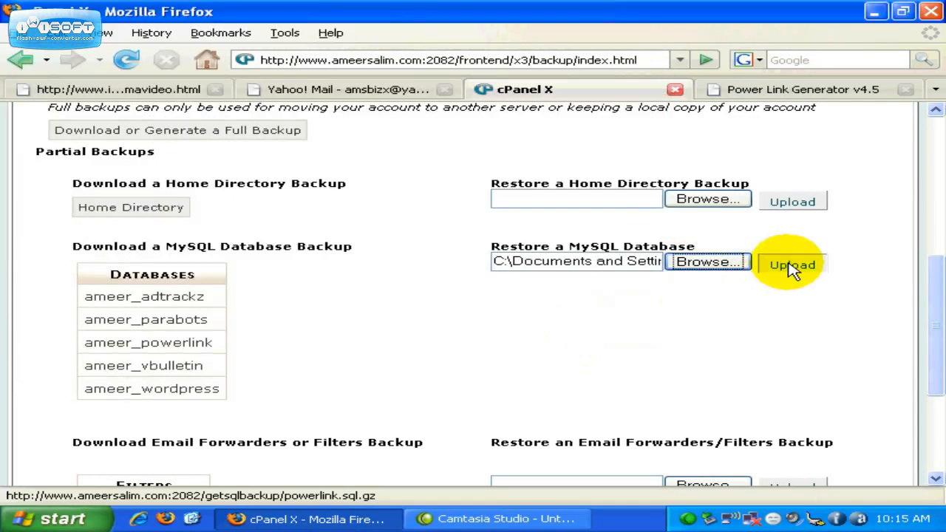
# - Upload powerlink.sql and scroll through the Restoring Database SQL output
pyautogui.click(791, 265)
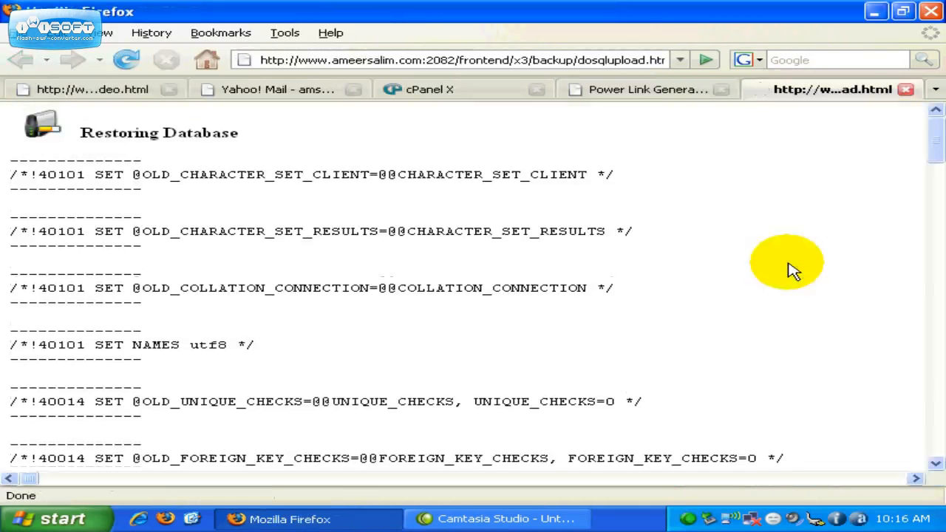
pyautogui.moveTo(942, 244)
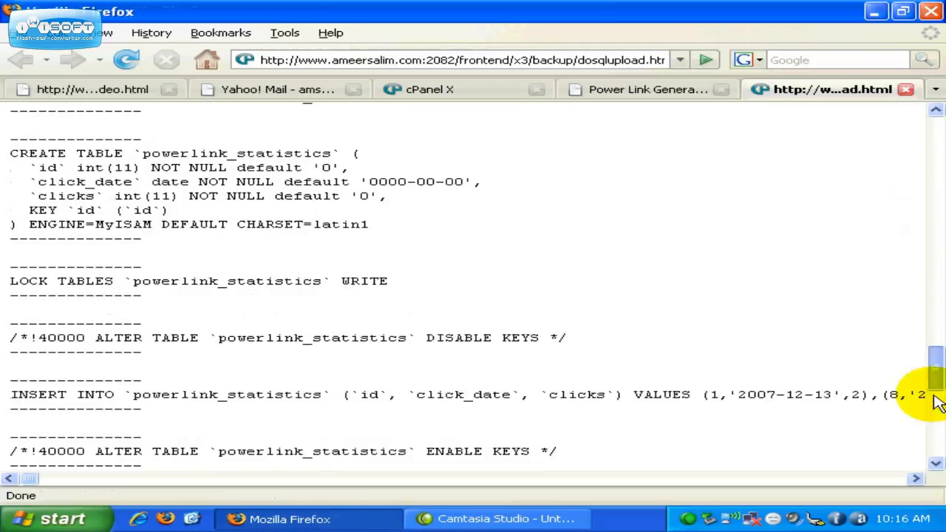
pyautogui.scroll(-3)
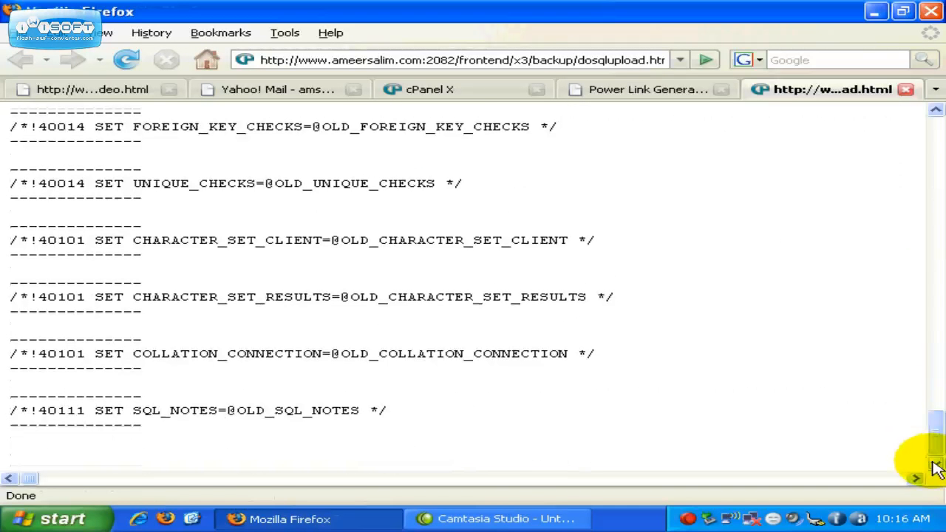
pyautogui.moveTo(704, 179)
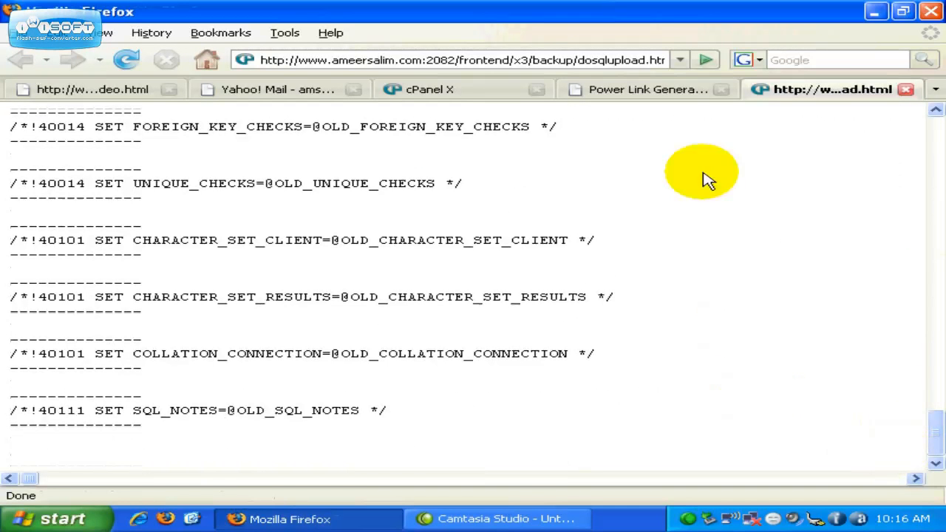
# - Reload View All Campaigns and scroll to confirm Subject Line Secrets and others returned
pyautogui.click(643, 88)
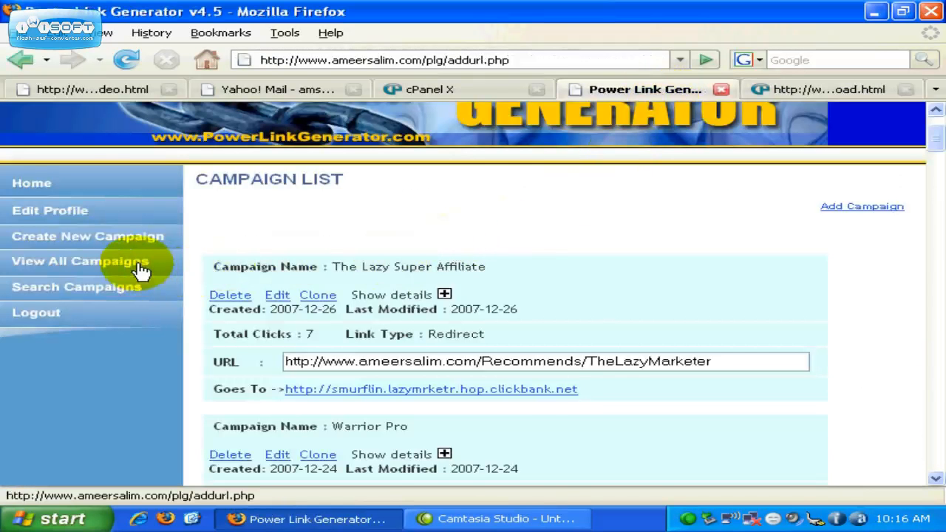
pyautogui.click(80, 261)
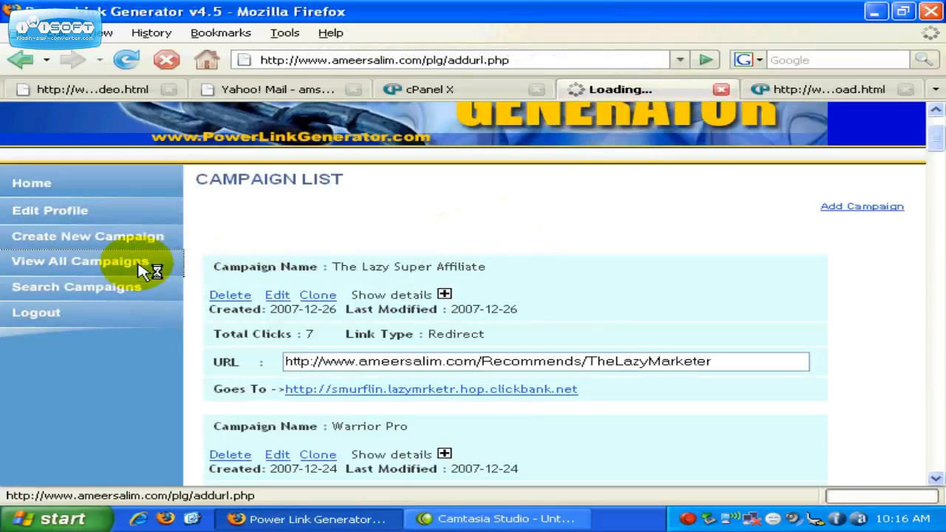
pyautogui.click(73, 261)
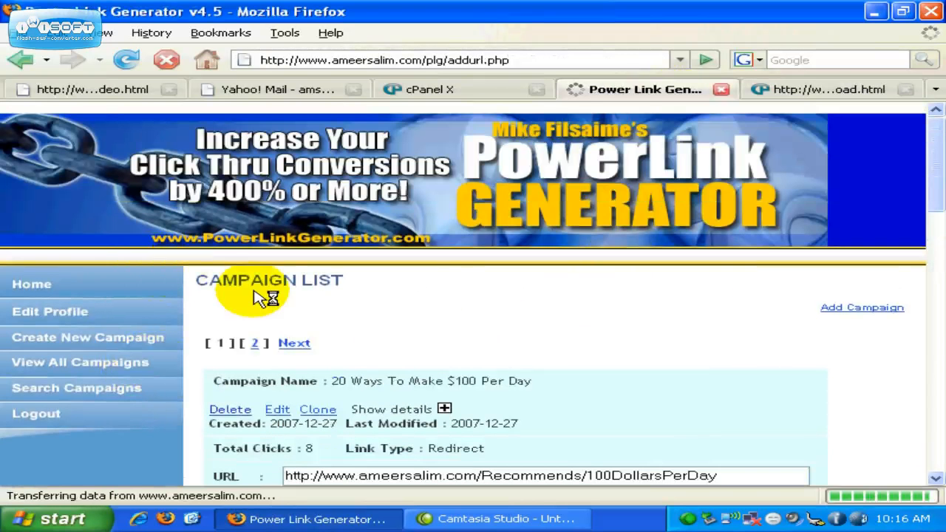
pyautogui.scroll(-3)
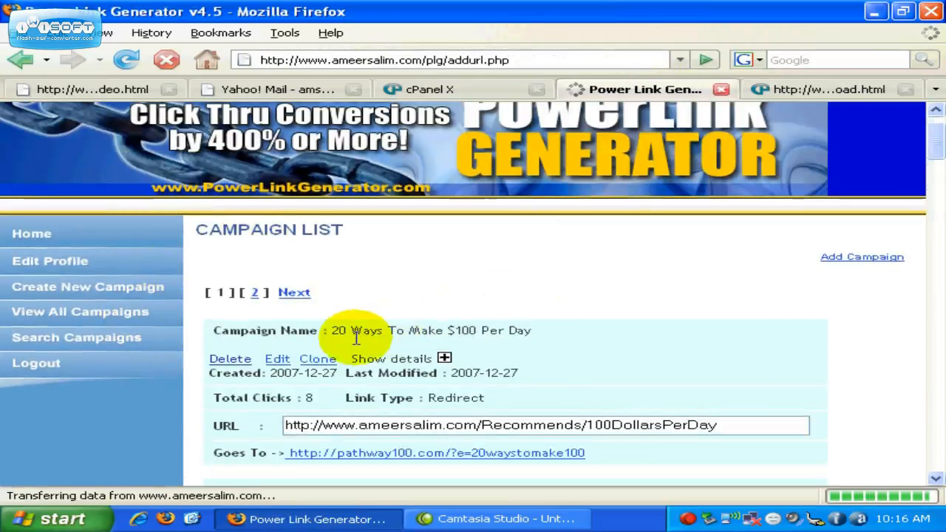
pyautogui.scroll(-3)
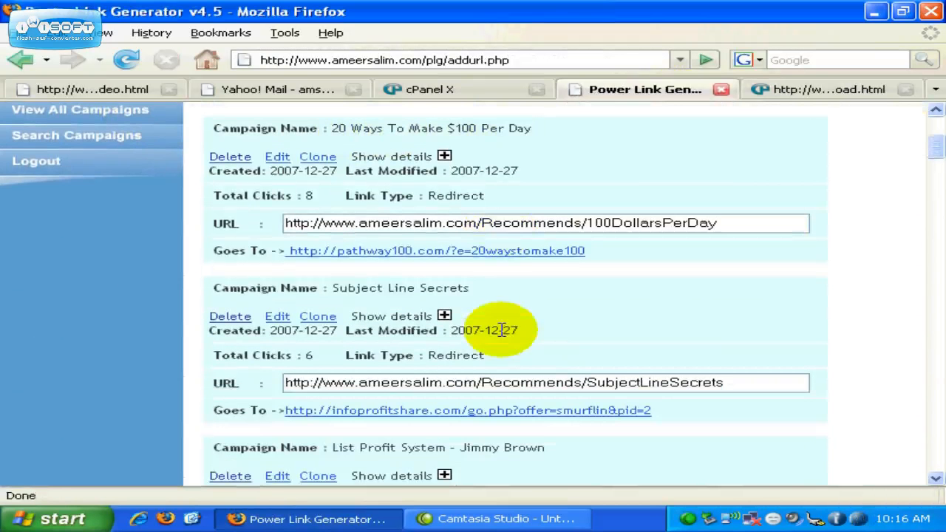
pyautogui.scroll(-3)
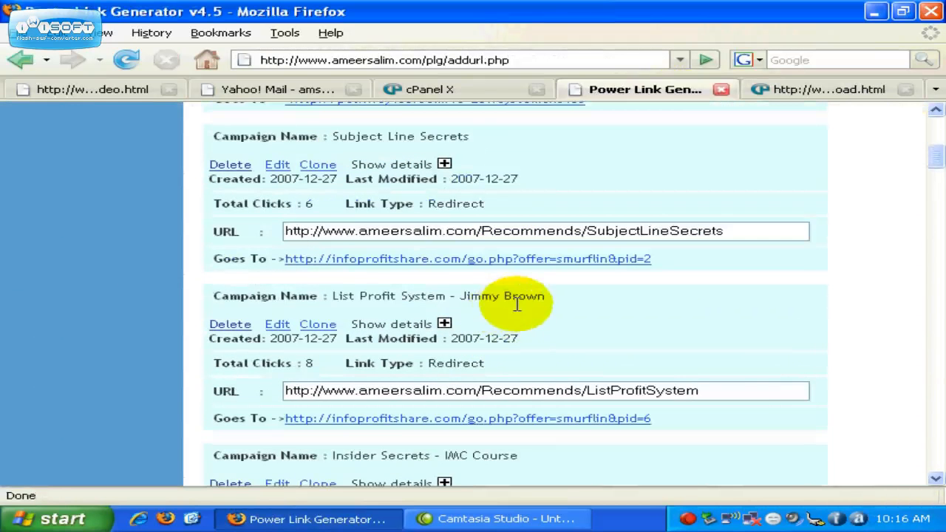
pyautogui.scroll(-3)
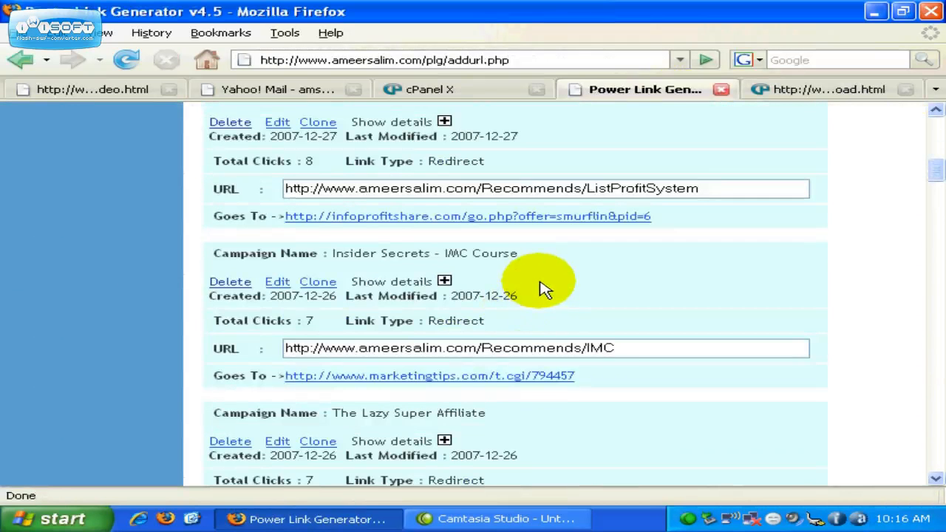
# - Switch to the cPanel X tab showing the Backups page's MySQL database section
pyautogui.click(433, 89)
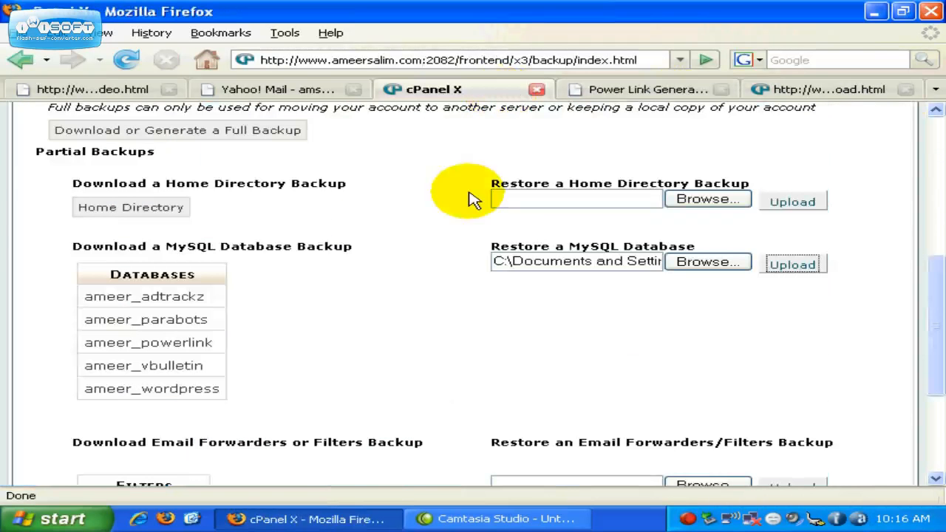
pyautogui.moveTo(399, 265)
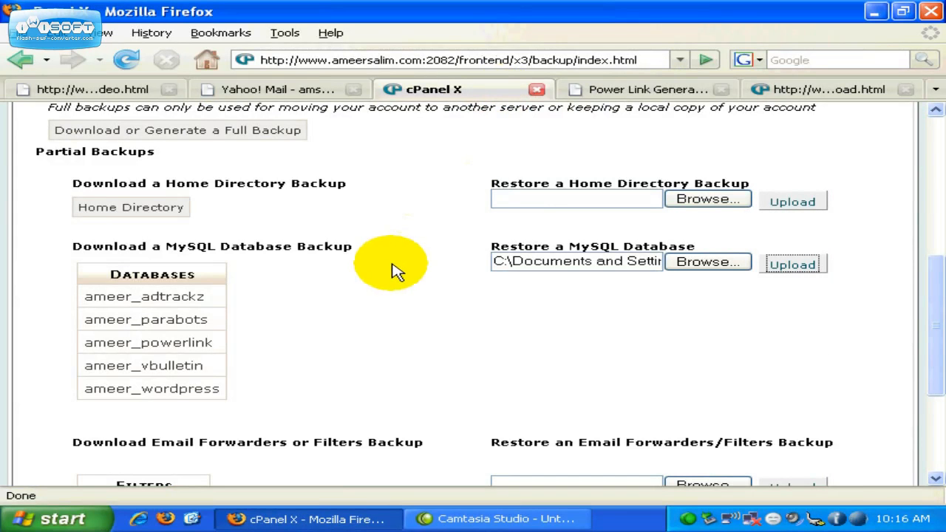
pyautogui.moveTo(258, 260)
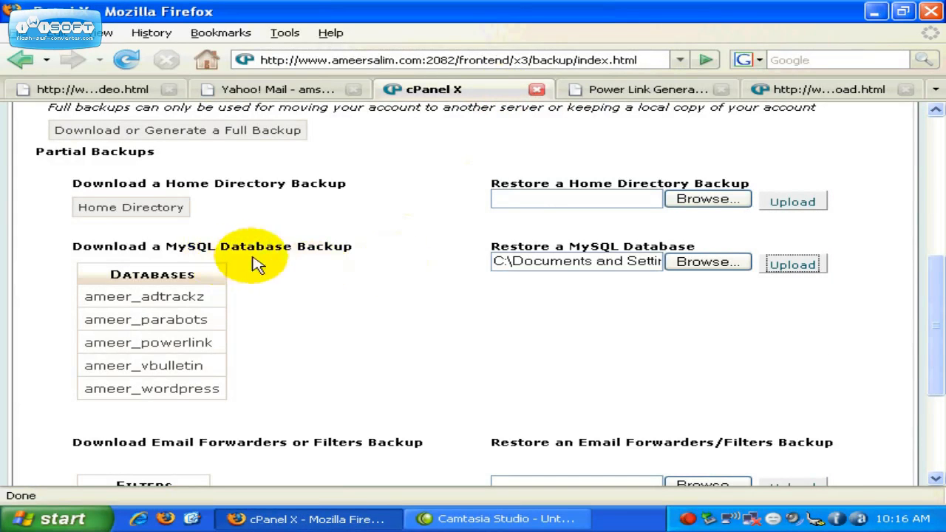
pyautogui.moveTo(297, 266)
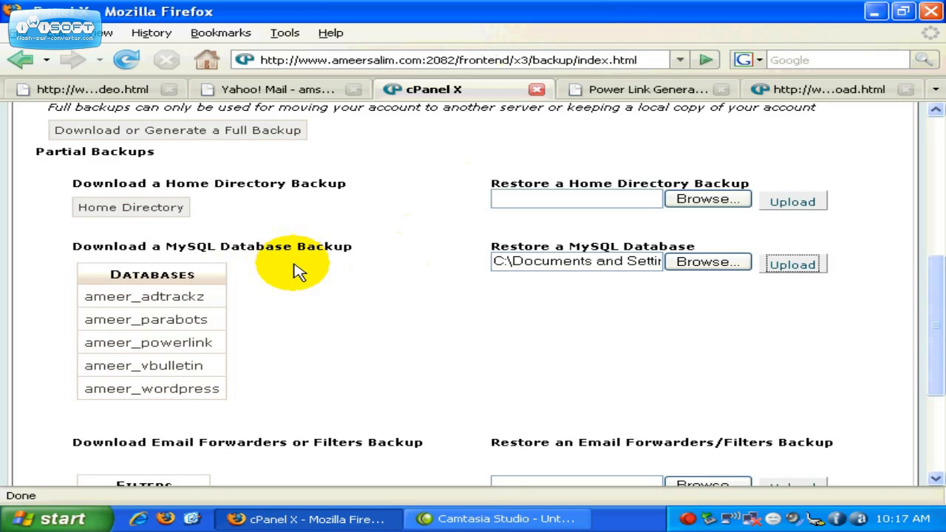
pyautogui.moveTo(244, 312)
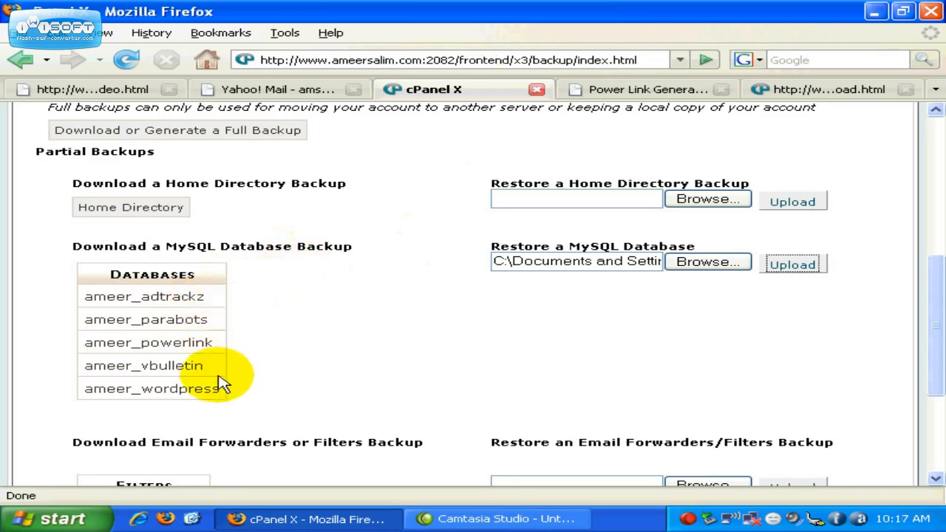
pyautogui.moveTo(255, 259)
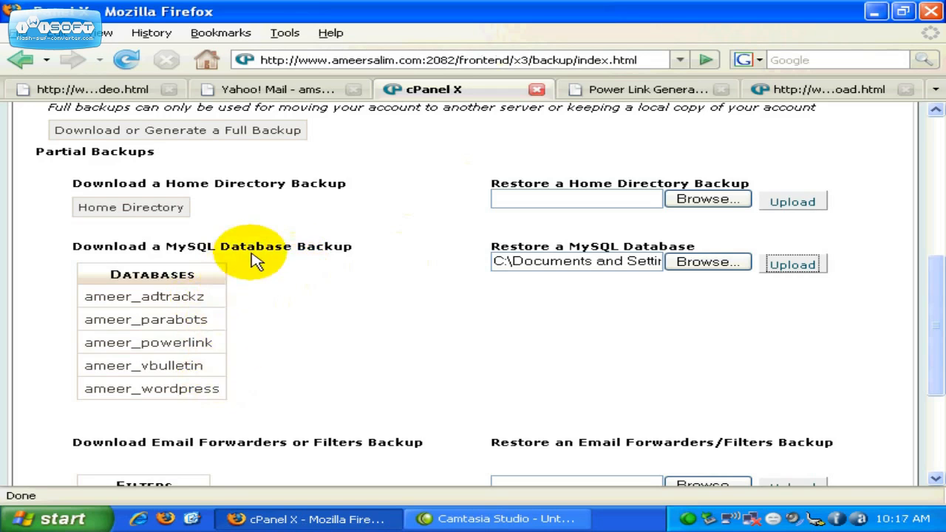
pyautogui.moveTo(183, 136)
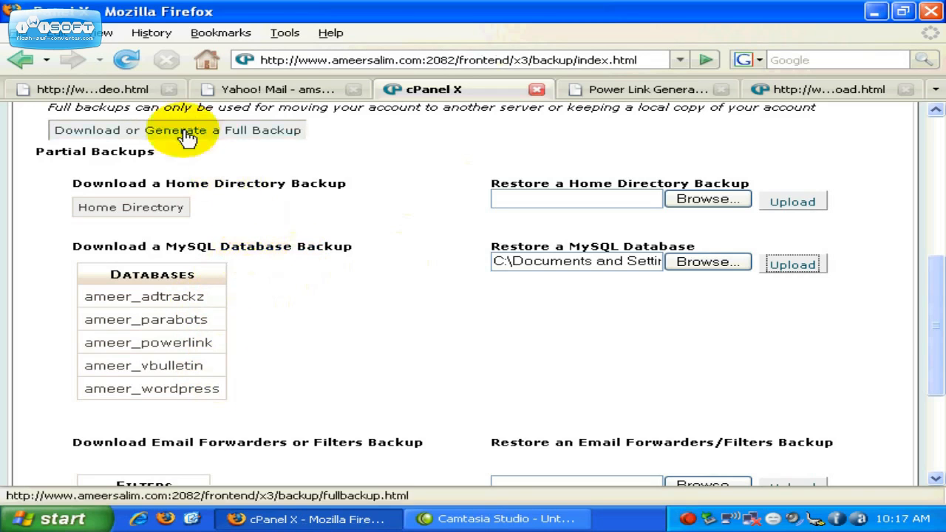
# - Go back to cPanel home and launch Backup Wizard from the Files section
pyautogui.click(29, 61)
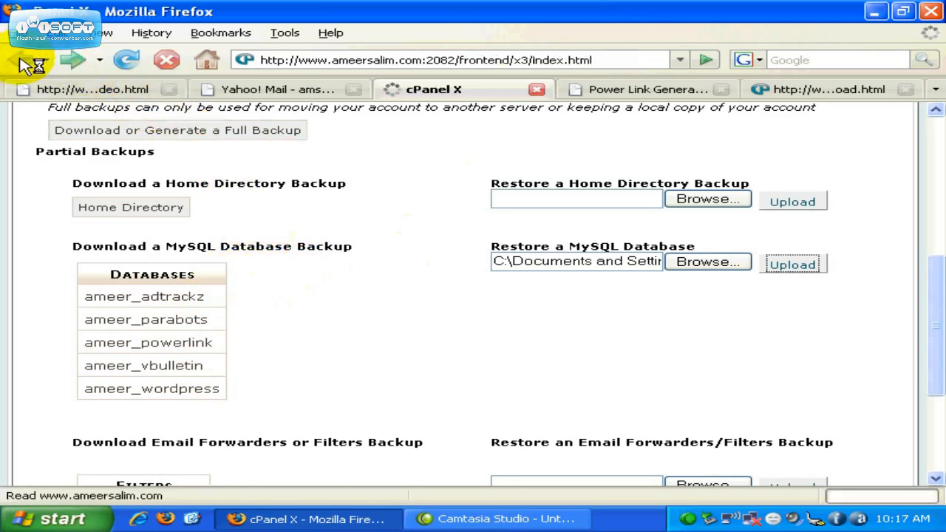
pyautogui.click(30, 51)
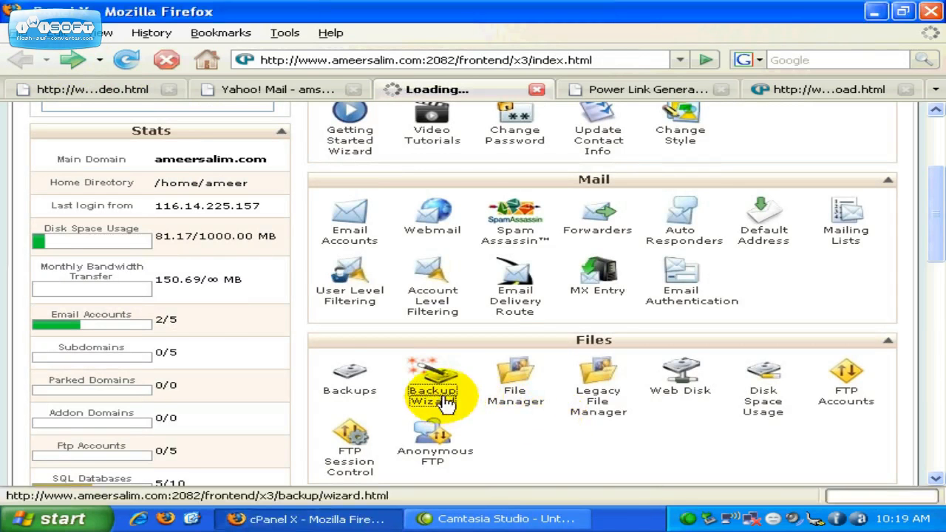
pyautogui.click(433, 373)
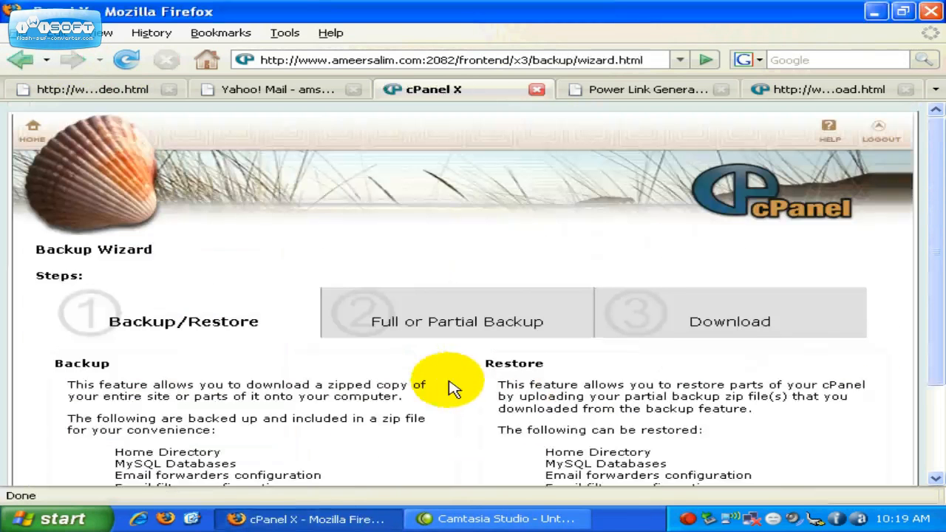
pyautogui.scroll(-3)
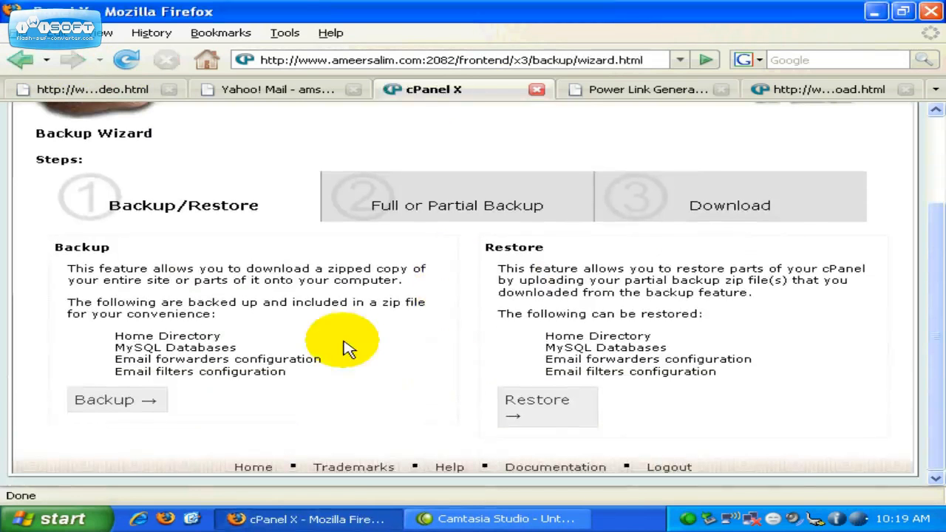
pyautogui.moveTo(216, 393)
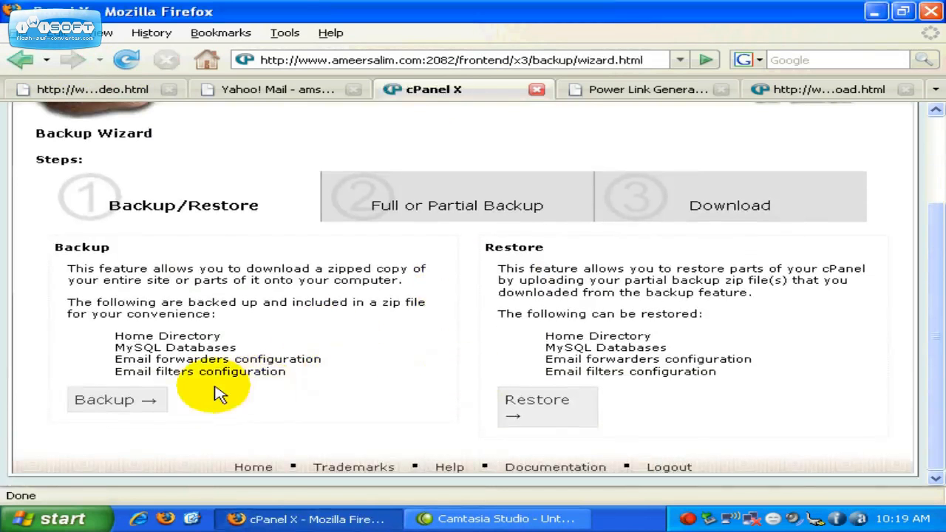
# - Start the Backup Wizard's backup path and pick a MySQL Databases partial backup
pyautogui.click(116, 400)
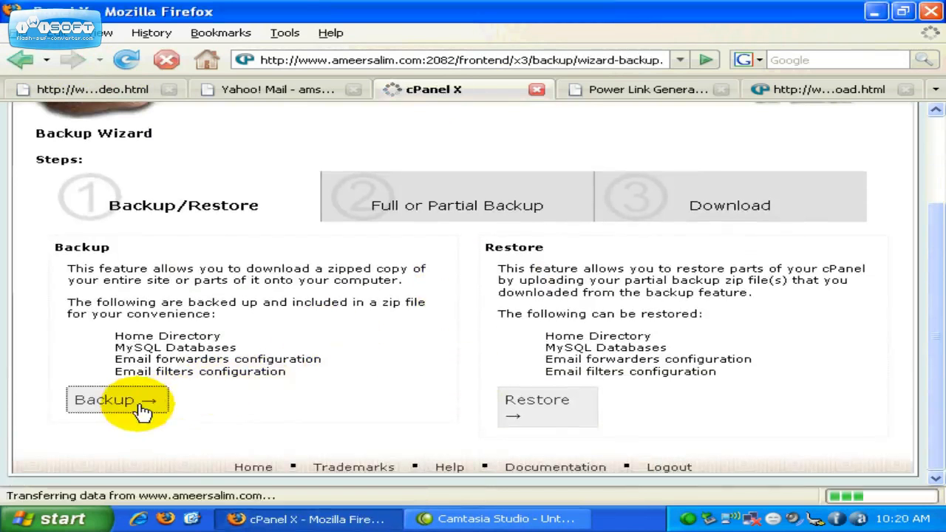
pyautogui.click(113, 399)
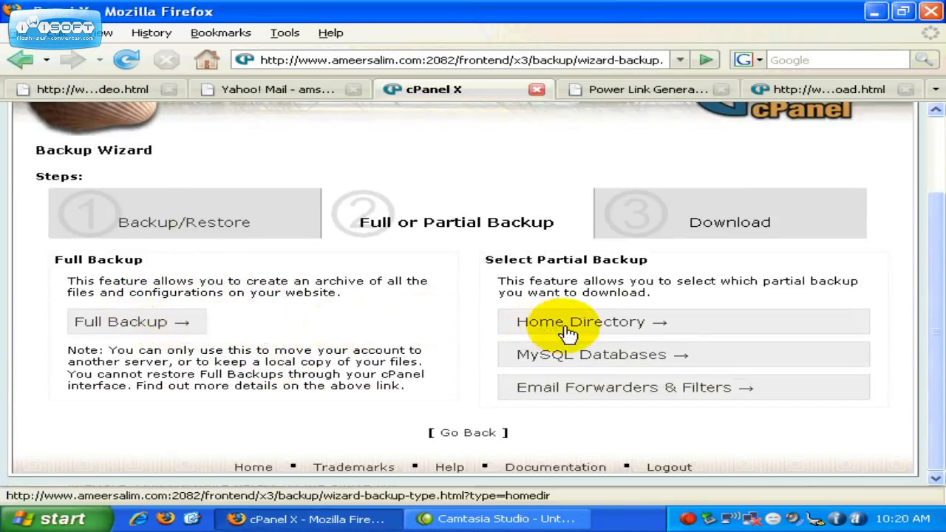
pyautogui.moveTo(581, 373)
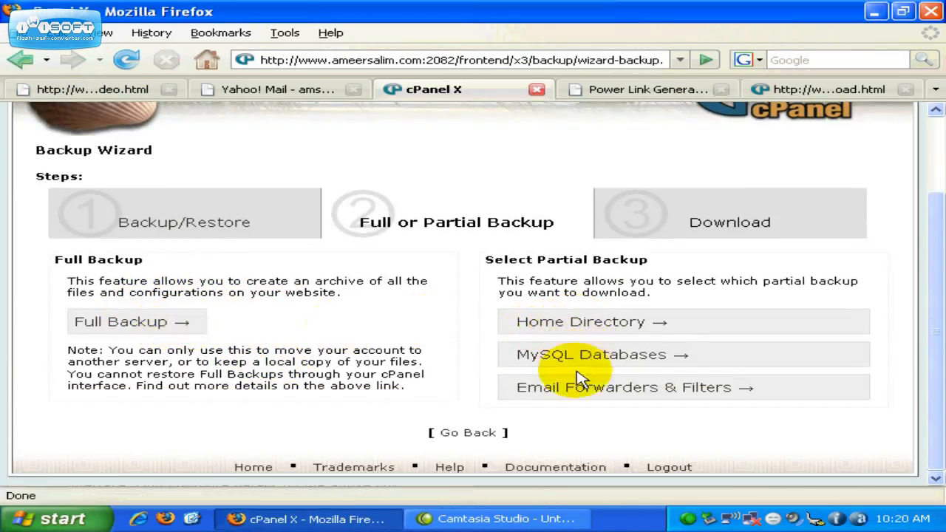
pyautogui.moveTo(600, 336)
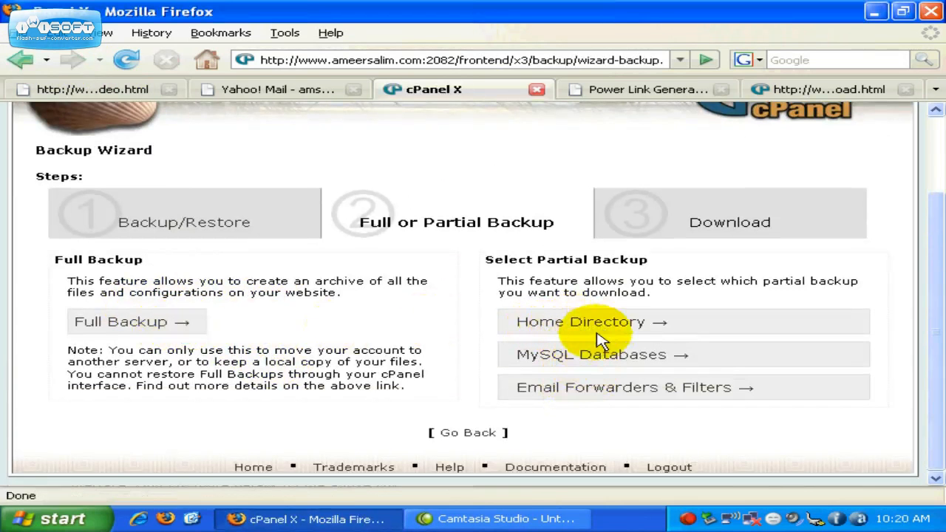
pyautogui.moveTo(598, 364)
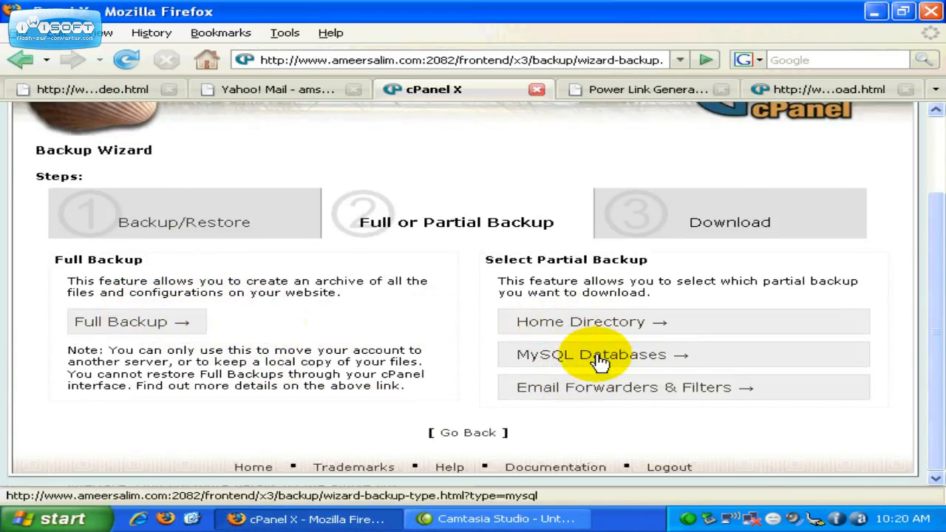
pyautogui.click(599, 355)
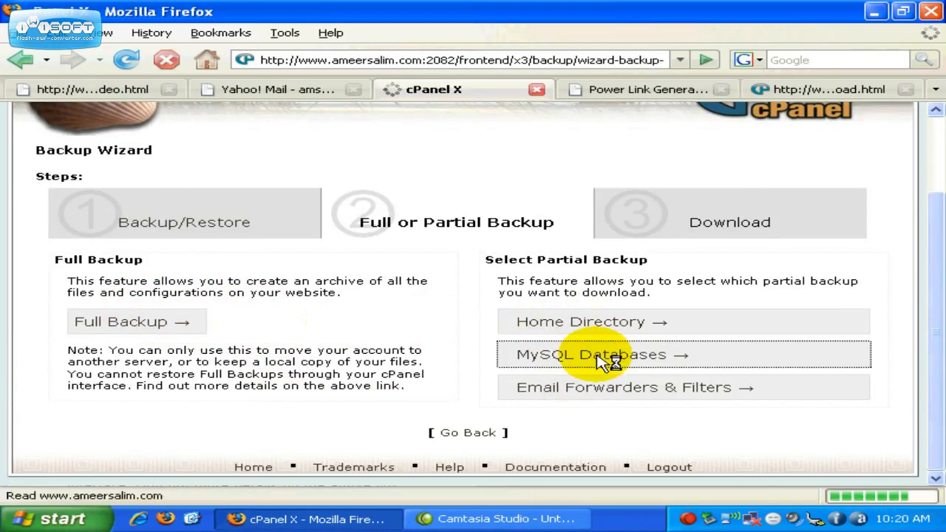
pyautogui.click(598, 355)
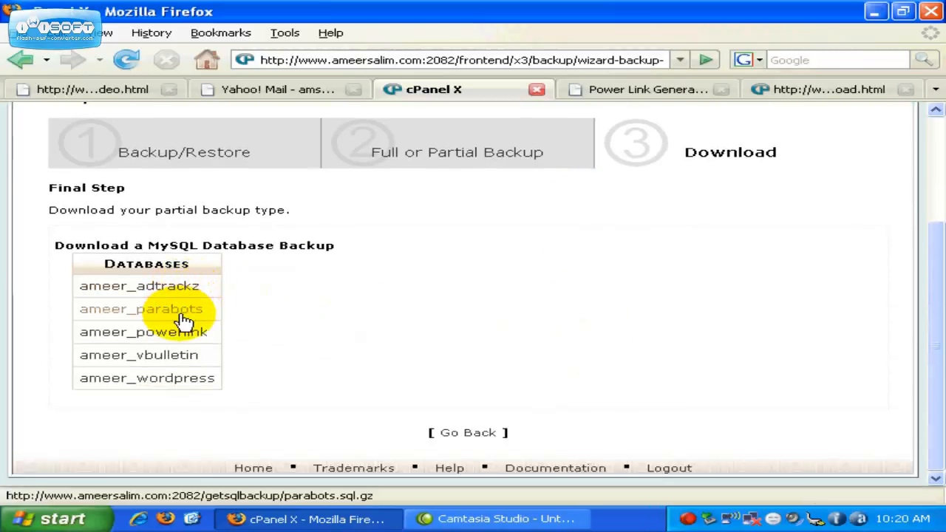